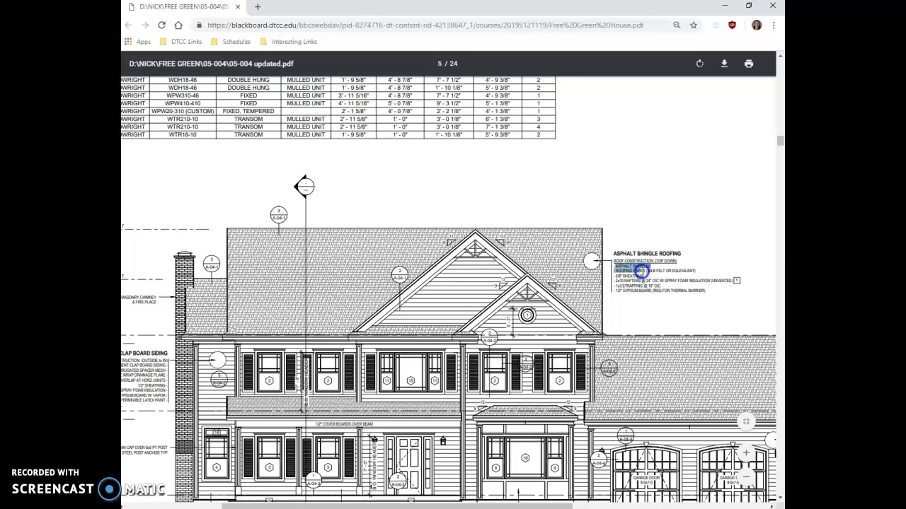
mouse_move(687, 272)
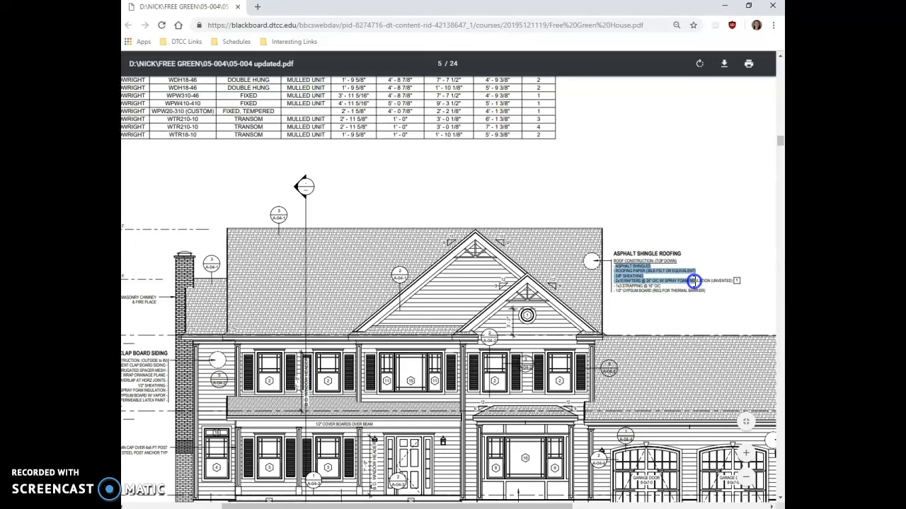
Switch the roof to Wood Rafter 10" - Asphalt Shingle and rename the type with a "- project" suffix
scroll("up", 3)
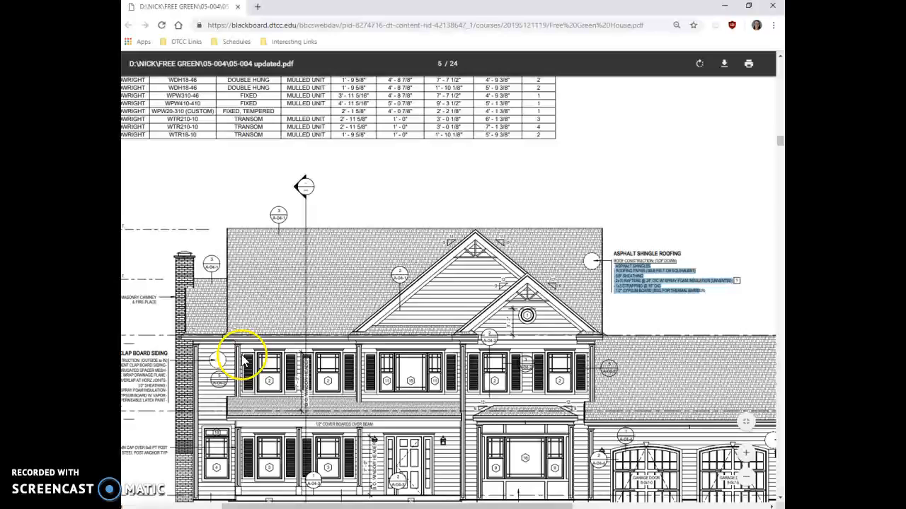
mouse_move(326, 354)
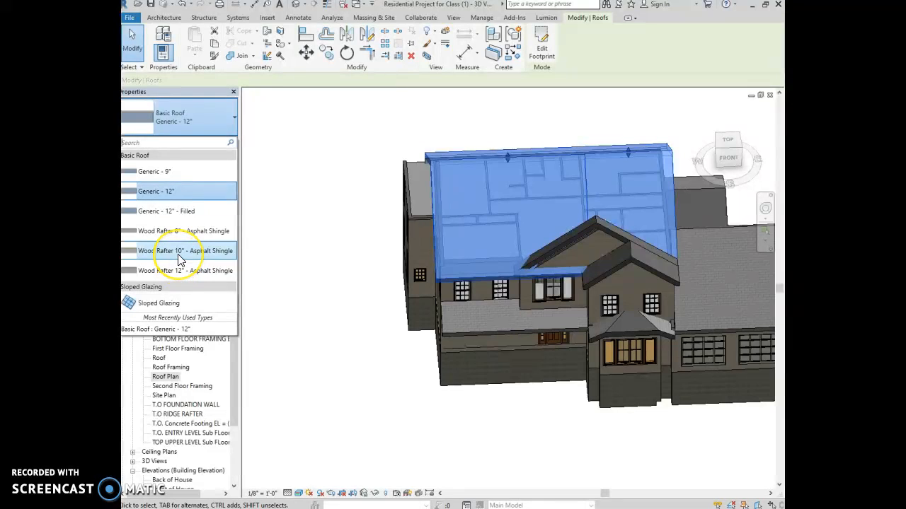
left_click(191, 250)
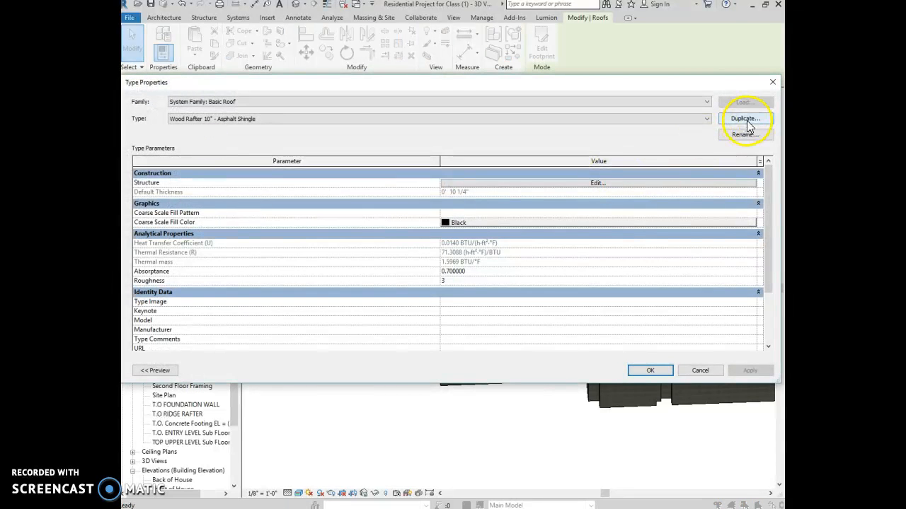
left_click(744, 134)
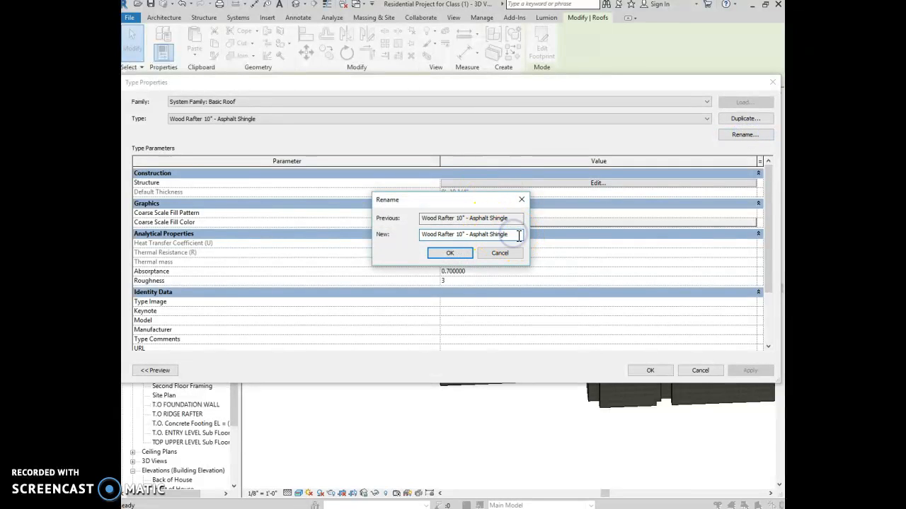
type("- project")
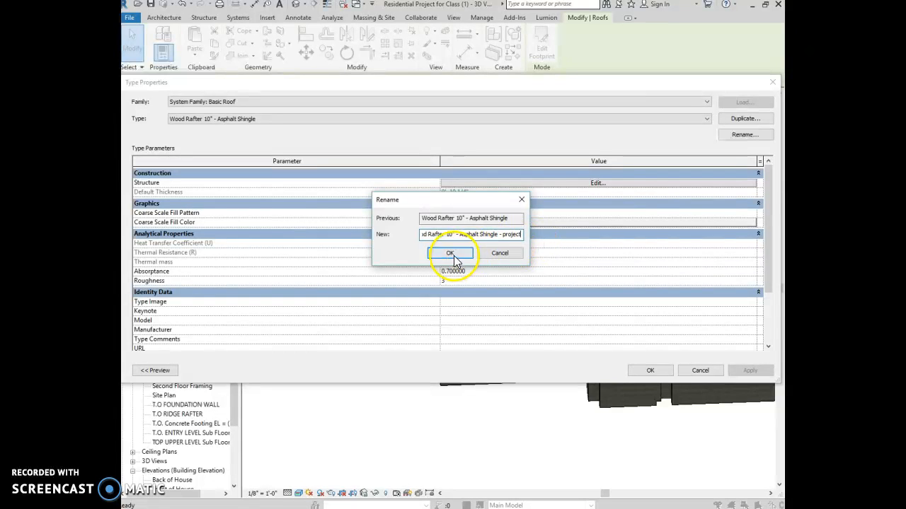
left_click(450, 254)
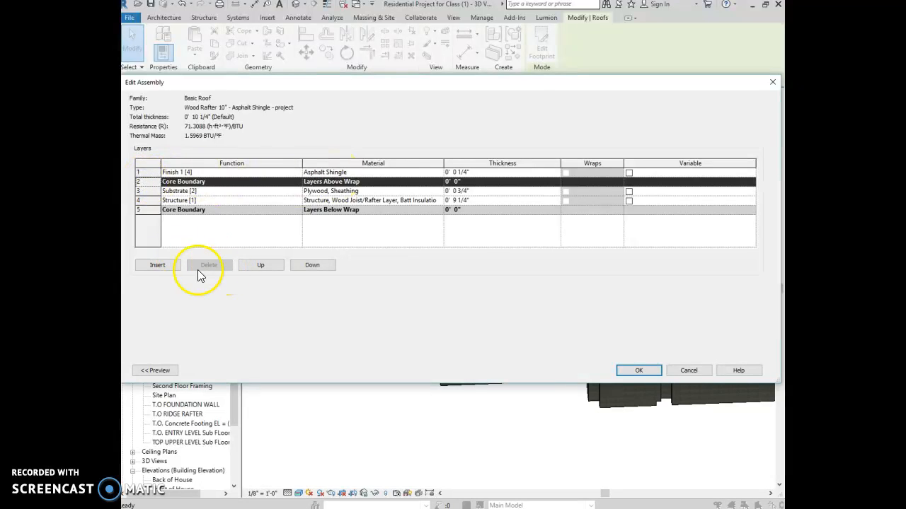
Insert a membrane layer under the shingles and change the sheathing substrate to 5/8"
left_click(157, 265)
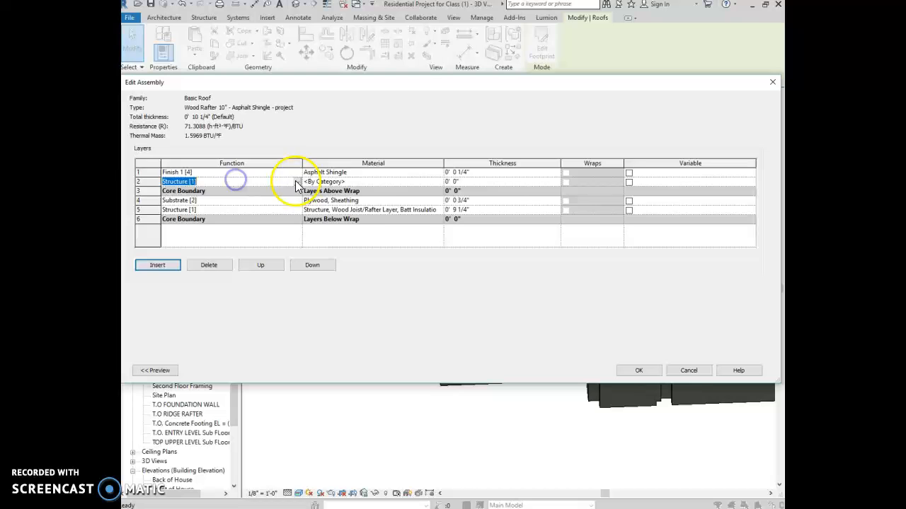
left_click(295, 181)
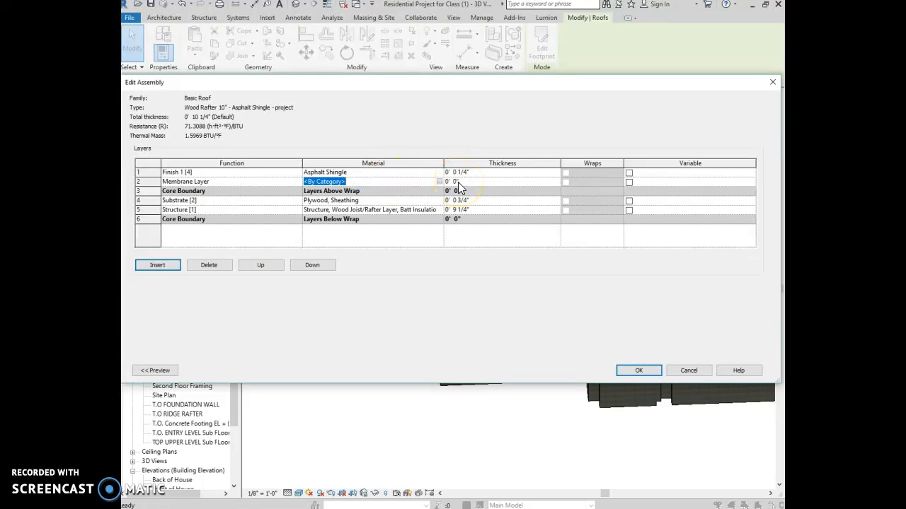
left_click(464, 201)
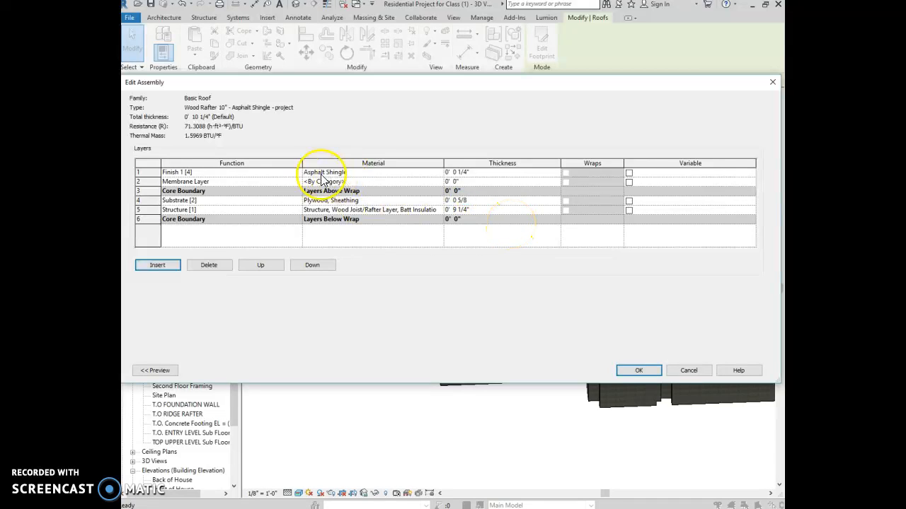
mouse_move(360, 187)
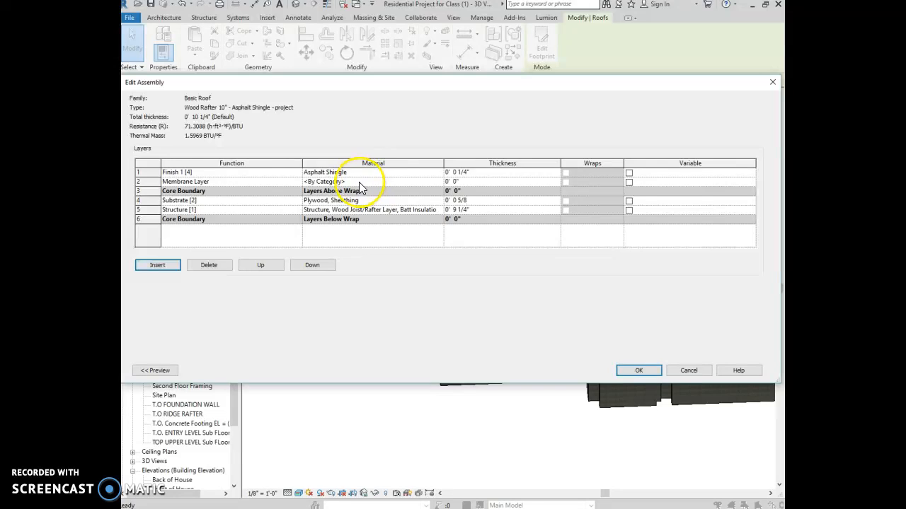
mouse_move(375, 226)
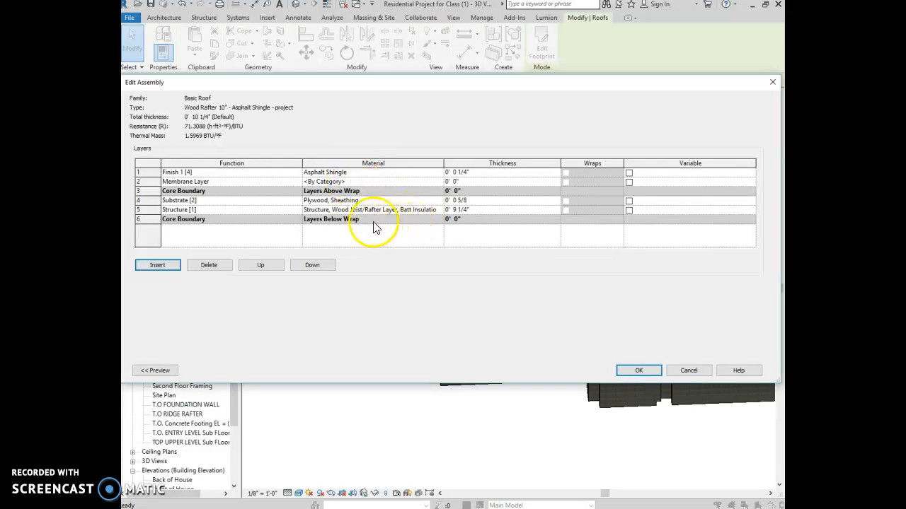
left_click(147, 218)
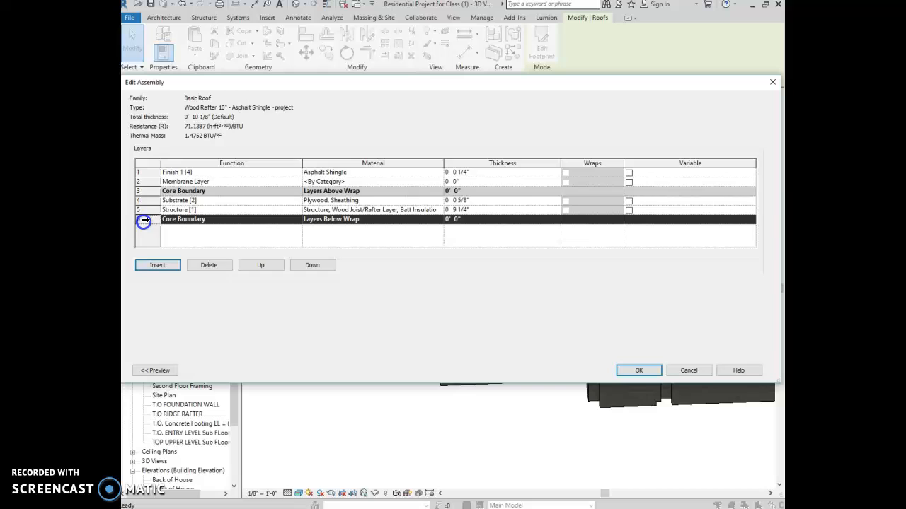
Add a 1/2" Finish 2 layer below the roof core and apply the updated roof type
left_click(157, 264)
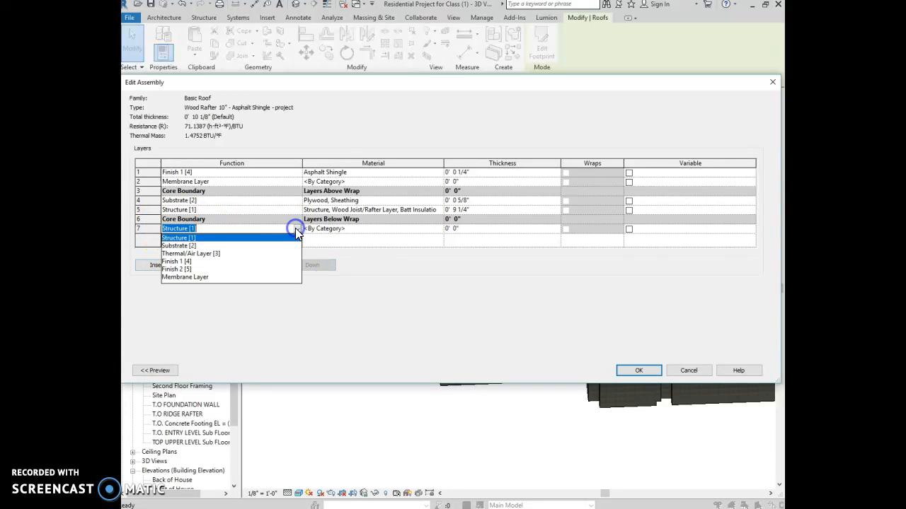
left_click(175, 269)
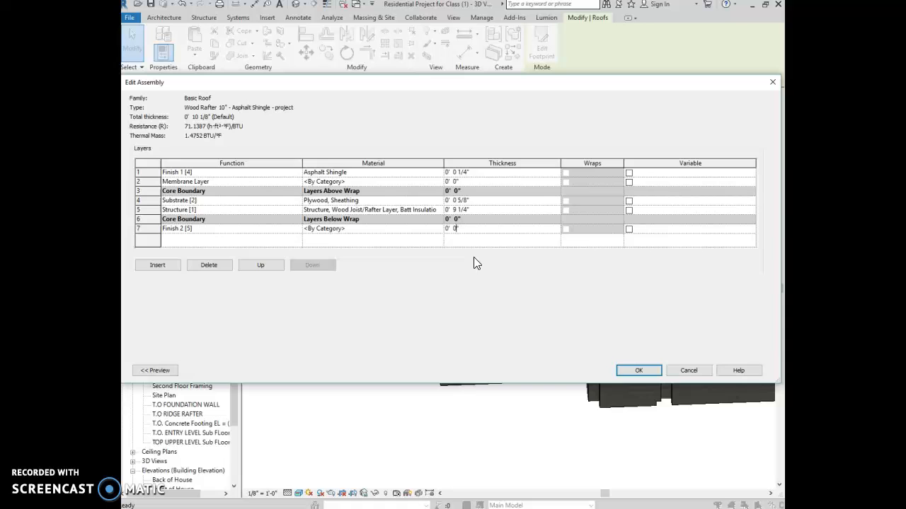
type("1/2\"")
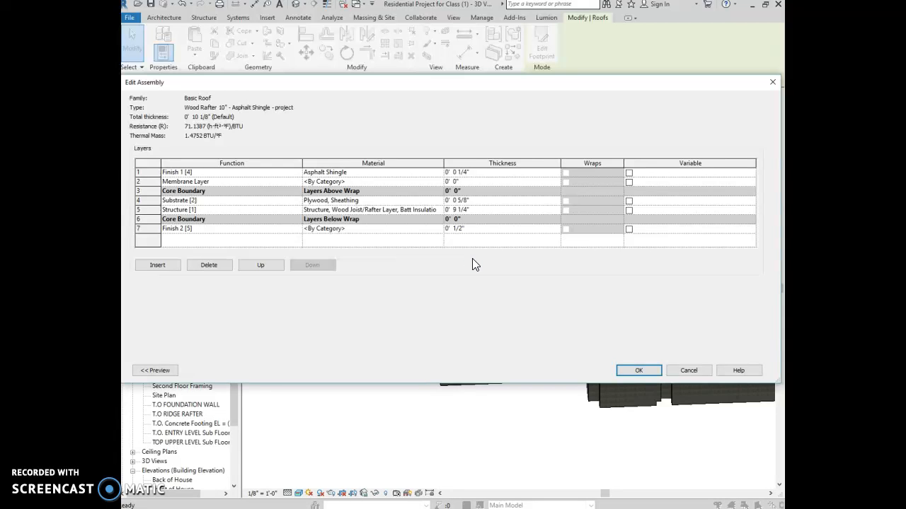
left_click(637, 371)
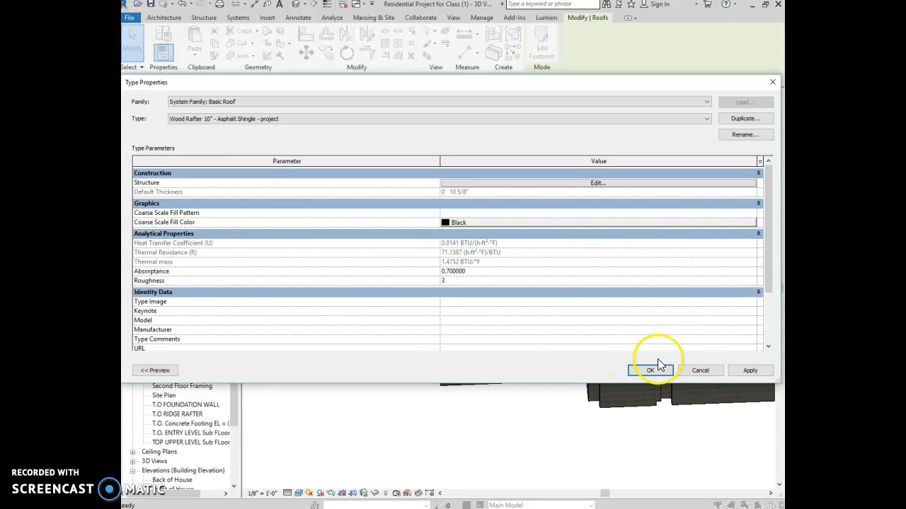
left_click(648, 370)
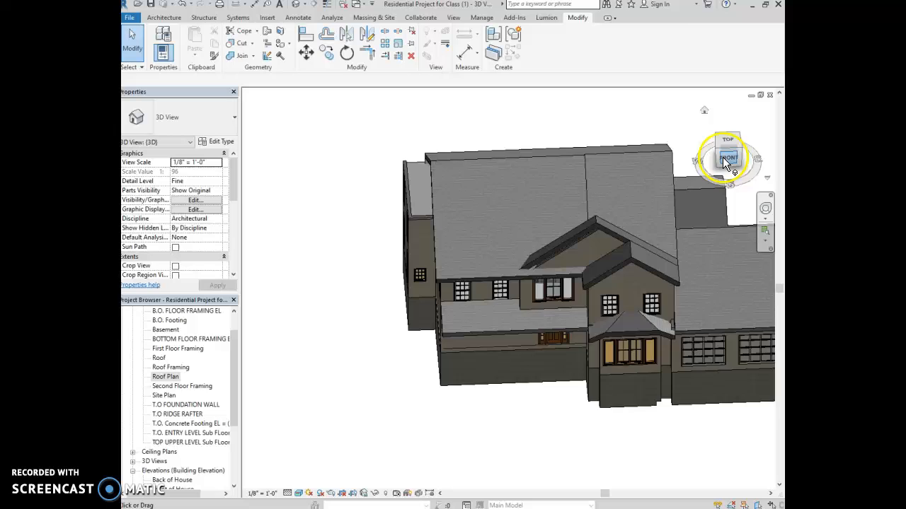
Face the house front, select the entry-level floor slab and switch to the T.O. Entry Level Sub Floor plan
left_click(727, 157)
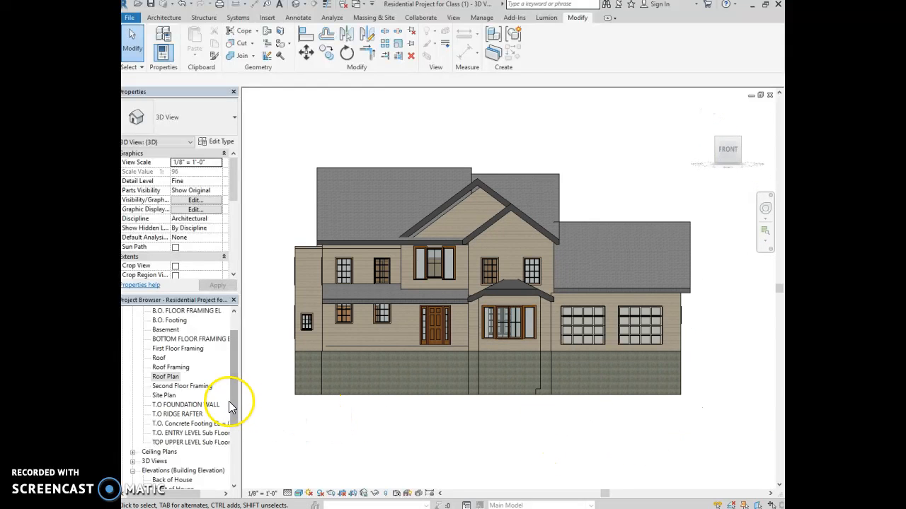
left_click(340, 347)
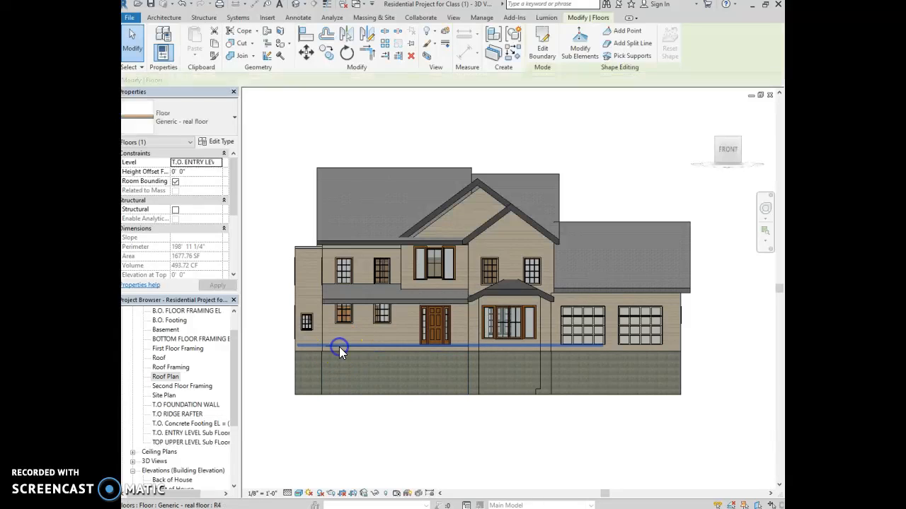
mouse_move(339, 349)
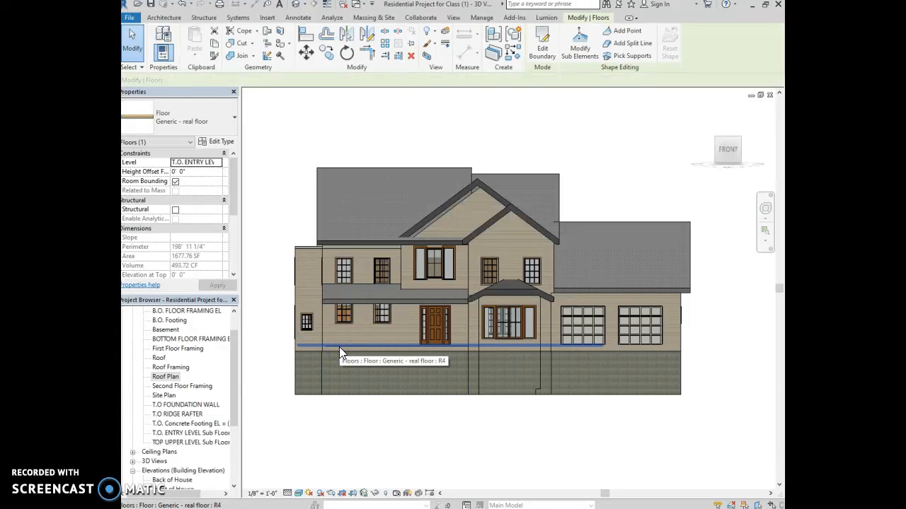
left_click(357, 349)
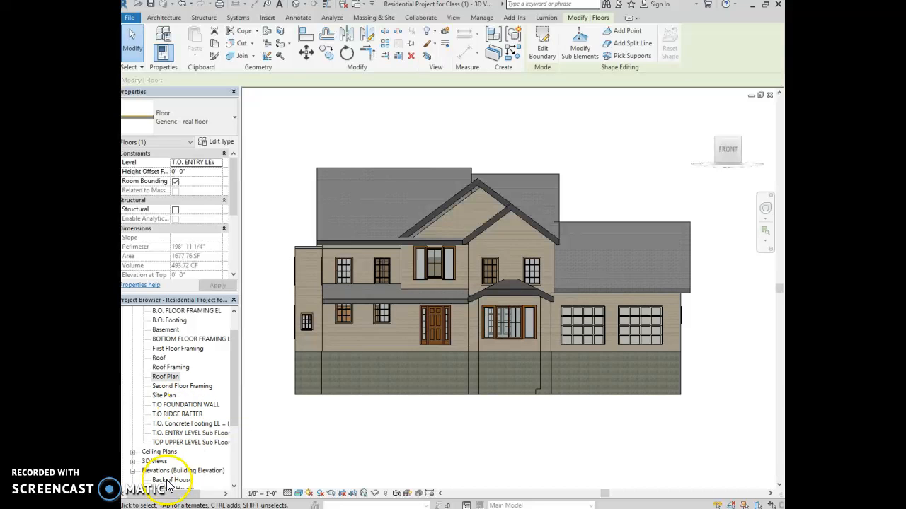
double_click(191, 433)
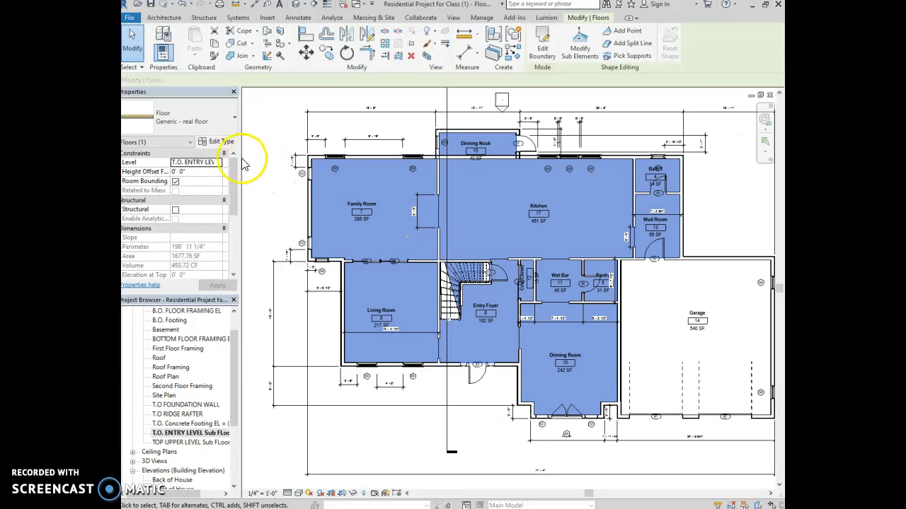
Show the Generic - real floor type's layer assembly via Edit Type > Structure
left_click(218, 141)
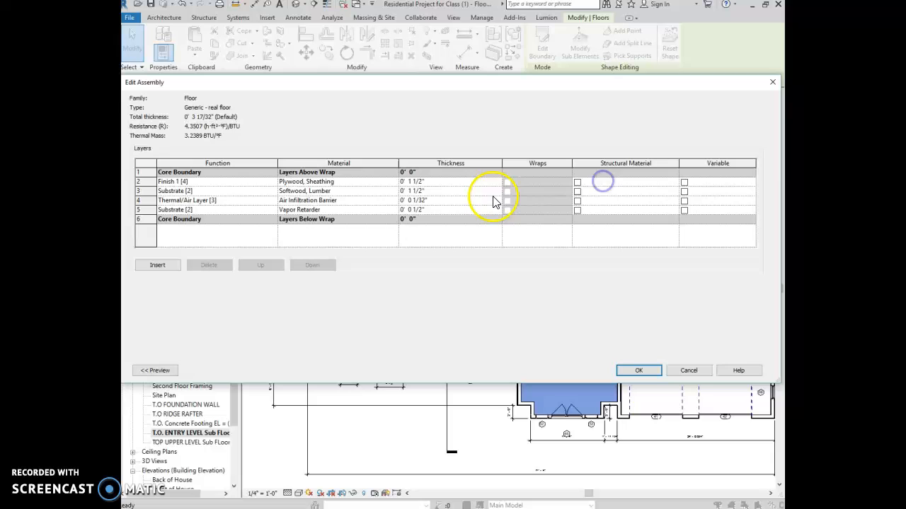
left_click(145, 172)
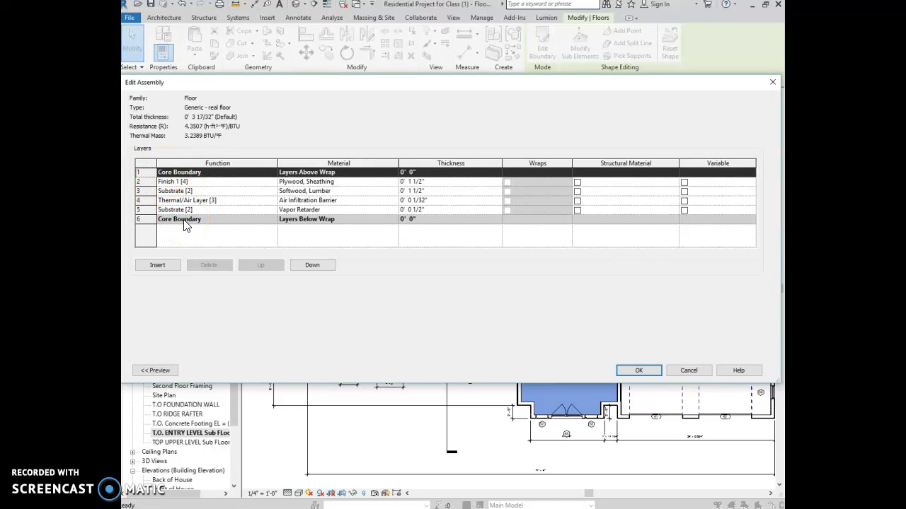
mouse_move(261, 235)
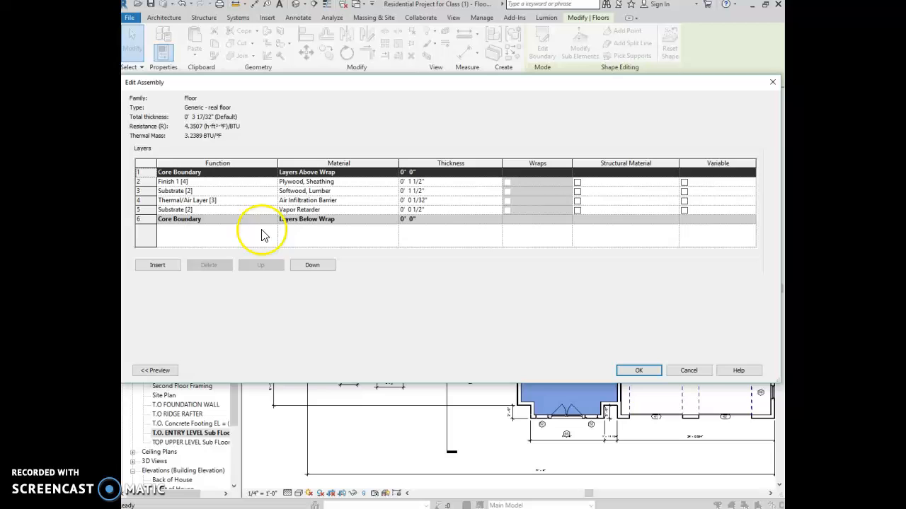
mouse_move(297, 215)
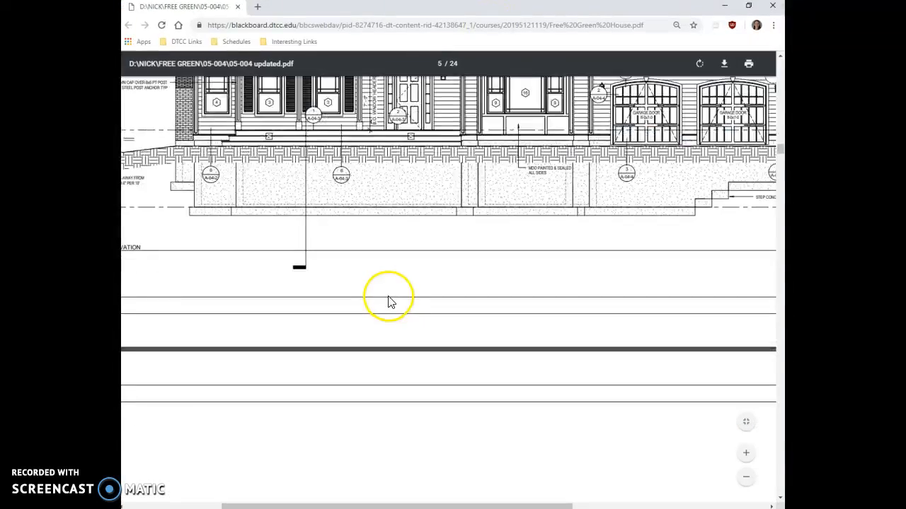
Scroll the house plan PDF between the elevation sheets and the wall section details
scroll("up", 3)
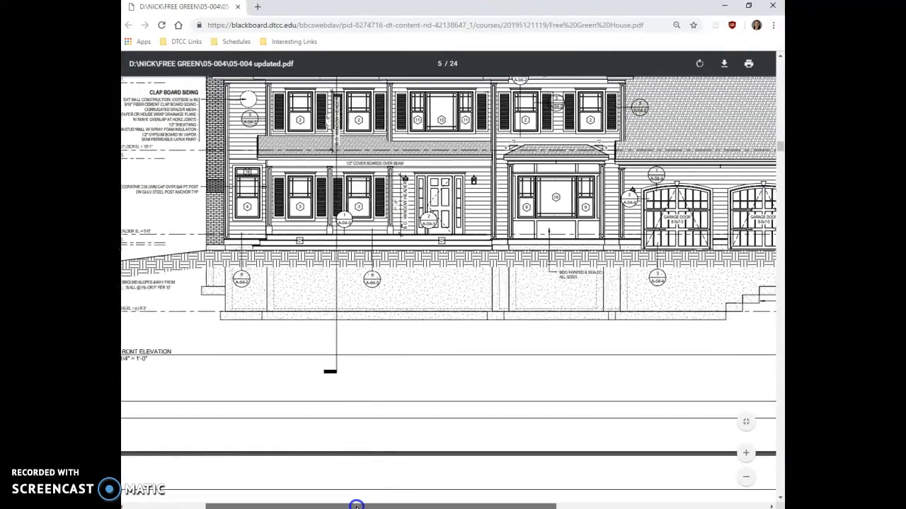
scroll("down", 3)
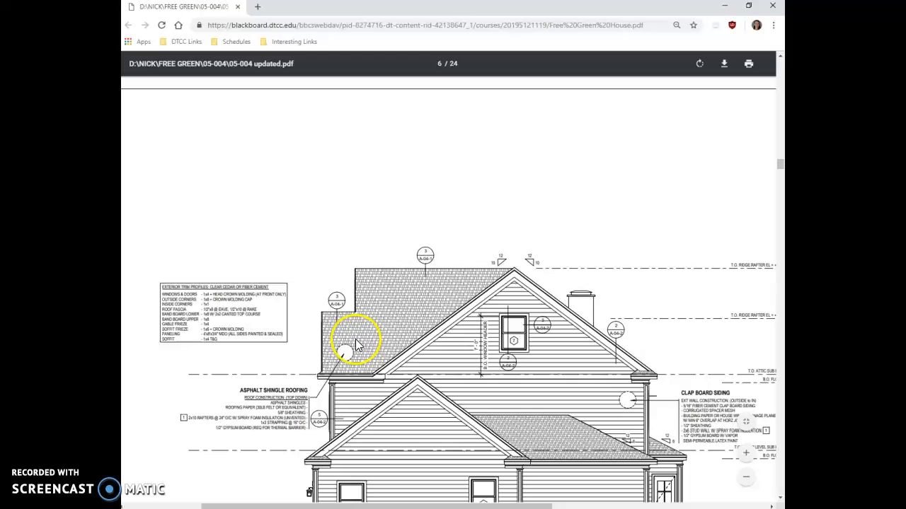
scroll("down", 3)
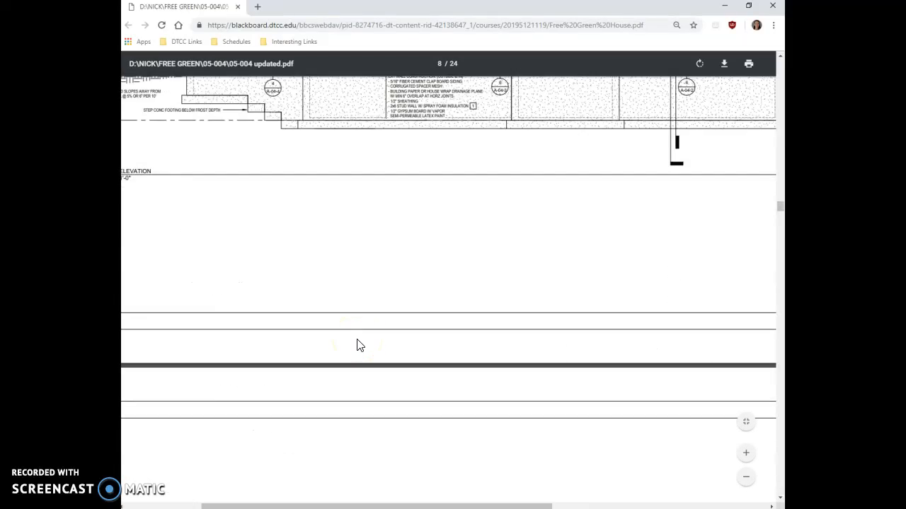
scroll("down", 3)
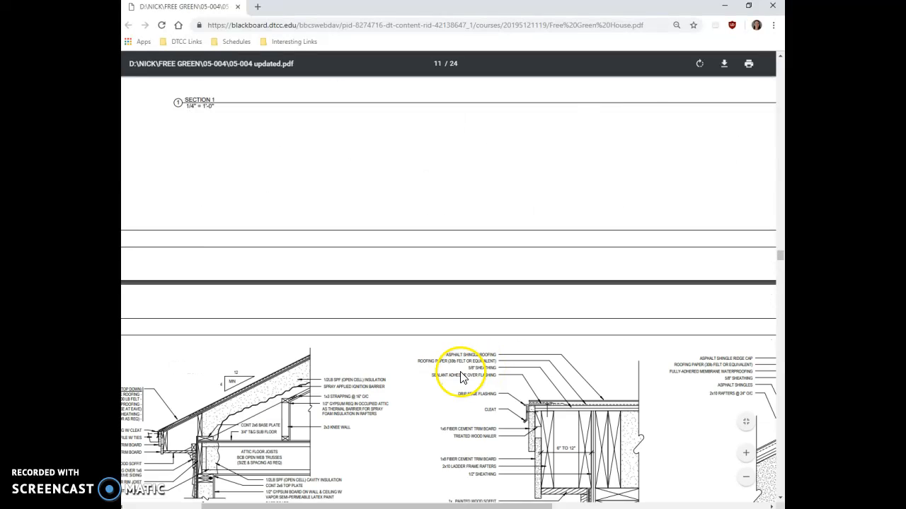
scroll("up", 3)
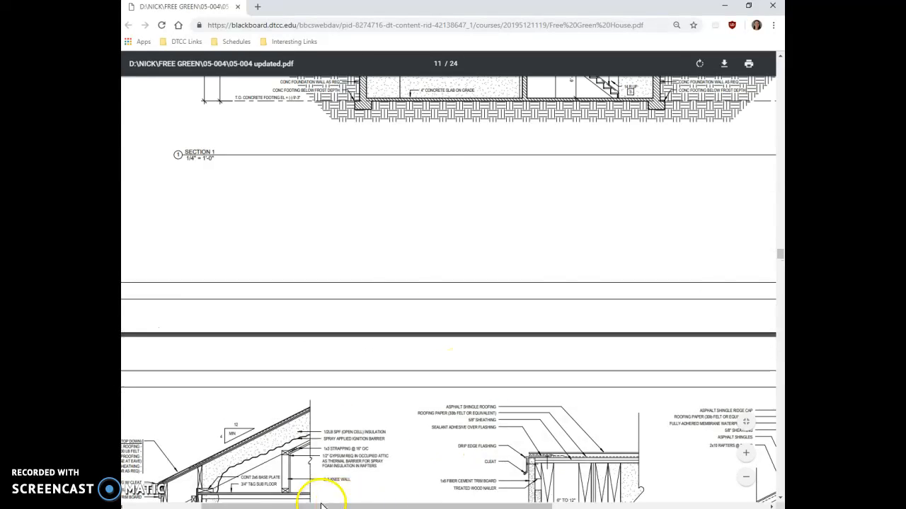
scroll("up", 3)
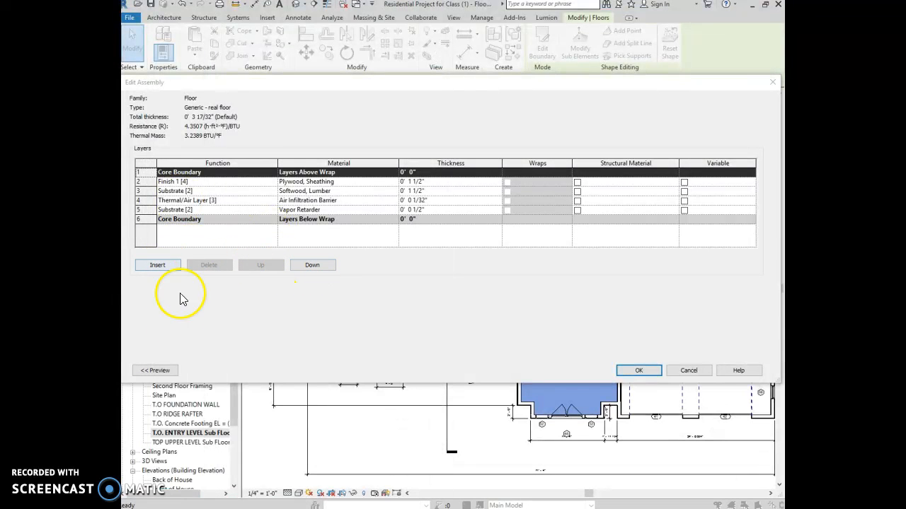
Close the generic floor dialogs and duplicate Wood Joist 10" - Wood Finish as a "-project" type for the floor
left_click(637, 371)
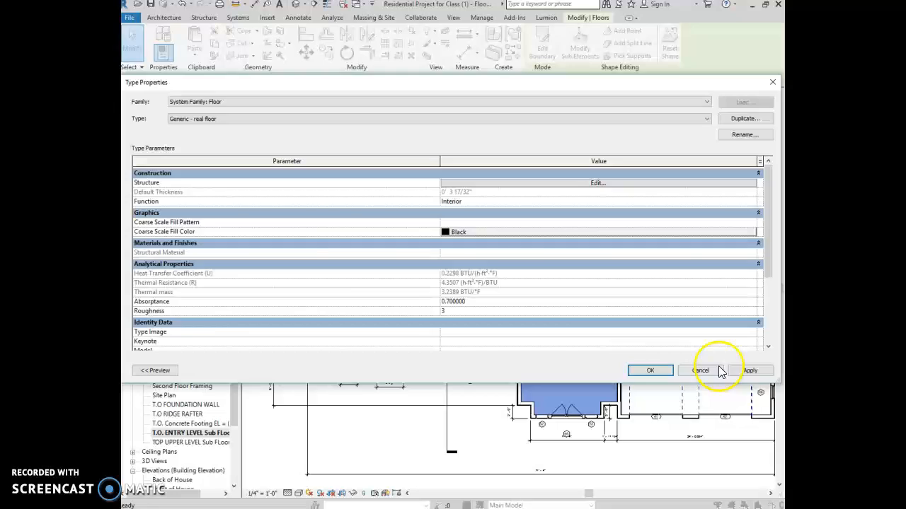
left_click(699, 371)
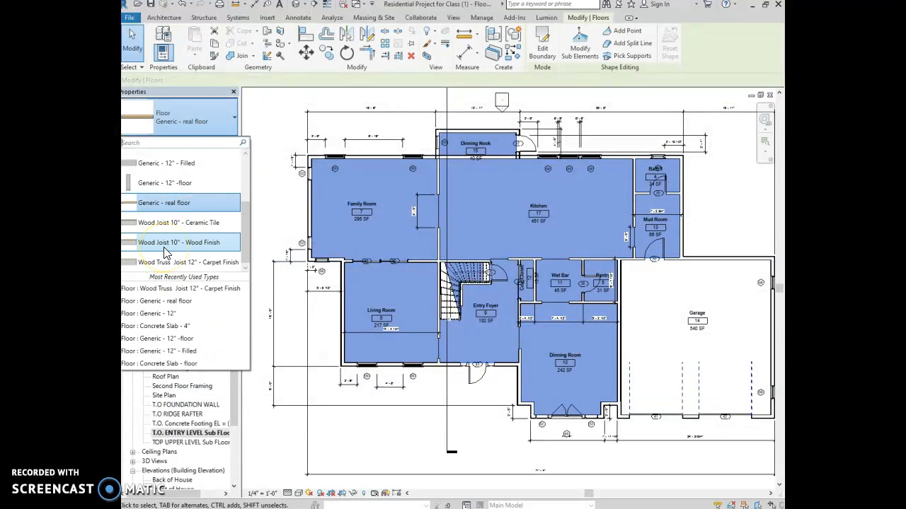
left_click(179, 242)
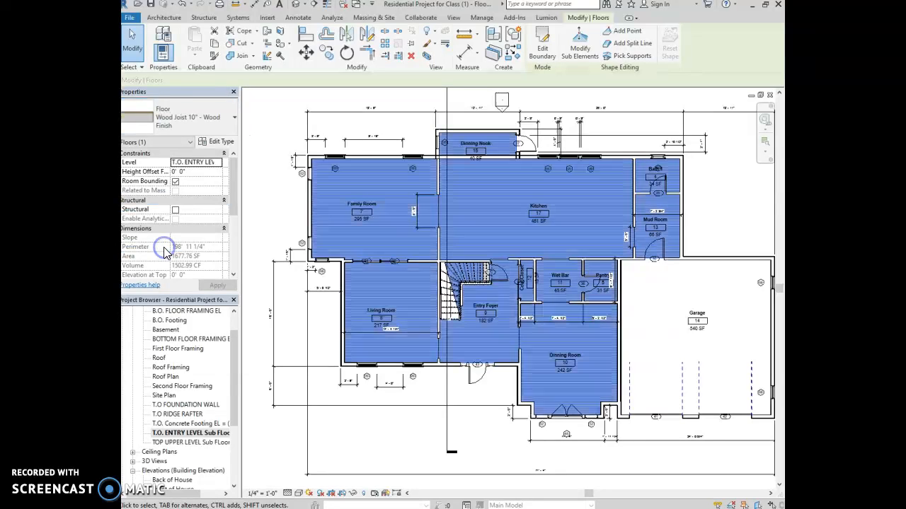
left_click(220, 141)
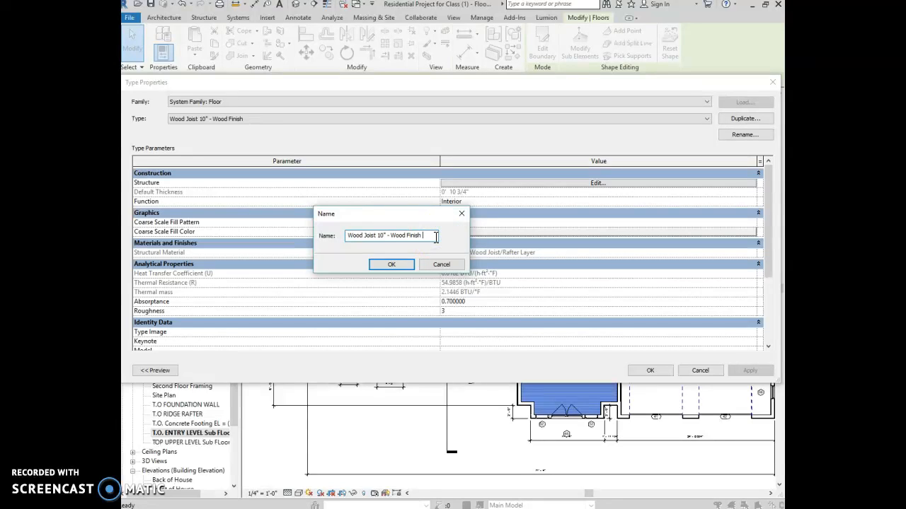
type("-project")
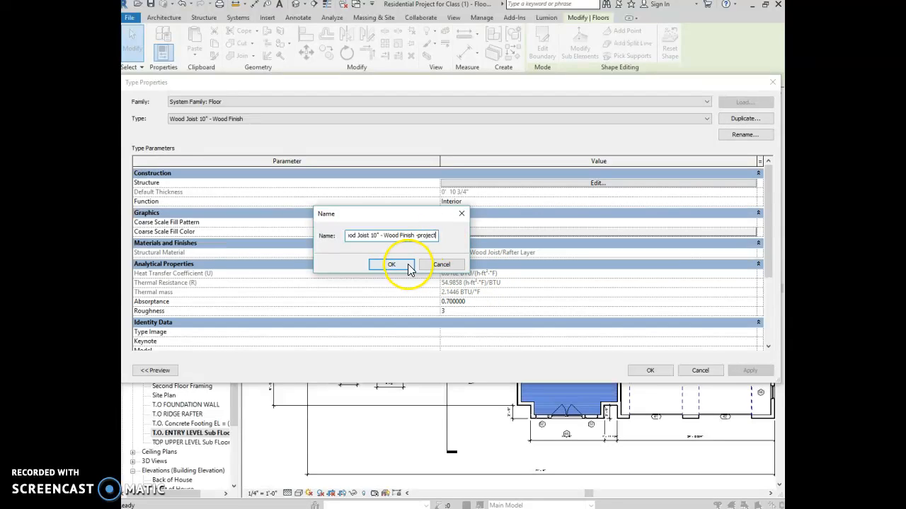
left_click(391, 264)
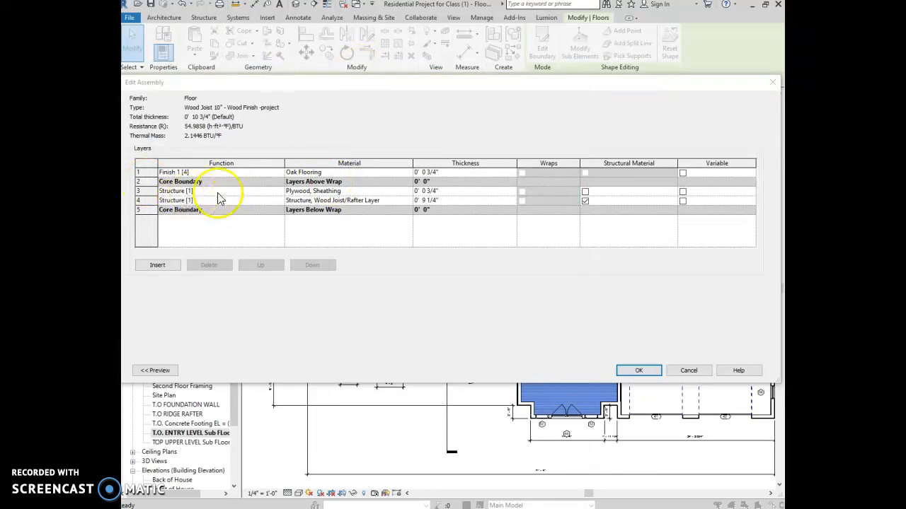
mouse_move(338, 201)
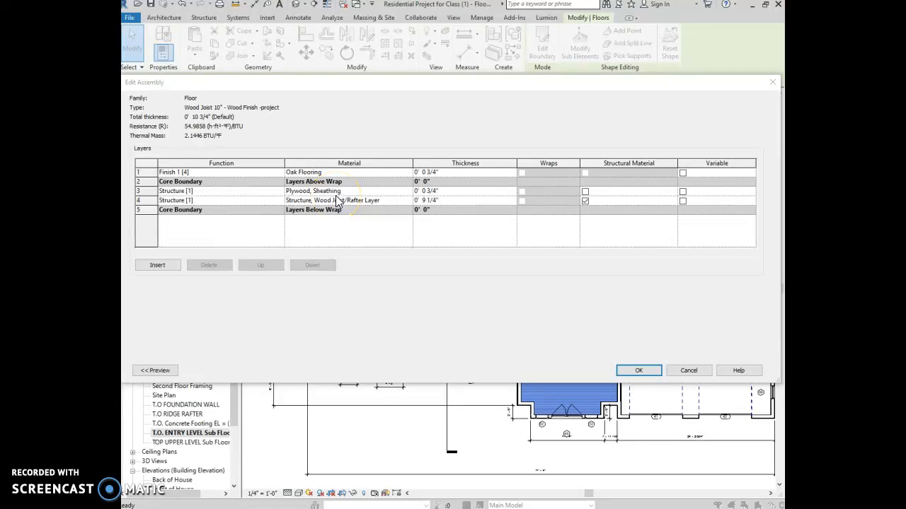
mouse_move(418, 204)
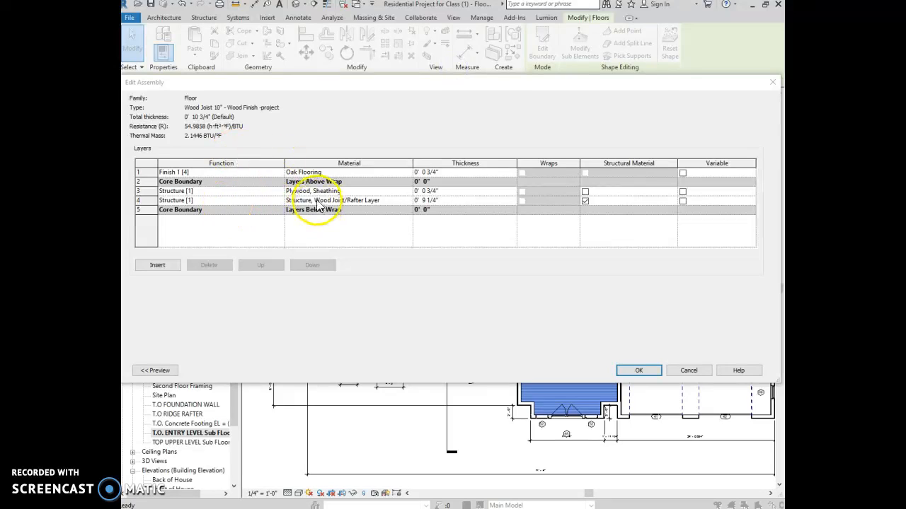
Thicken the wood joist layer to 11 1/4" and apply the revised floor structure
left_click(427, 201)
type("11")
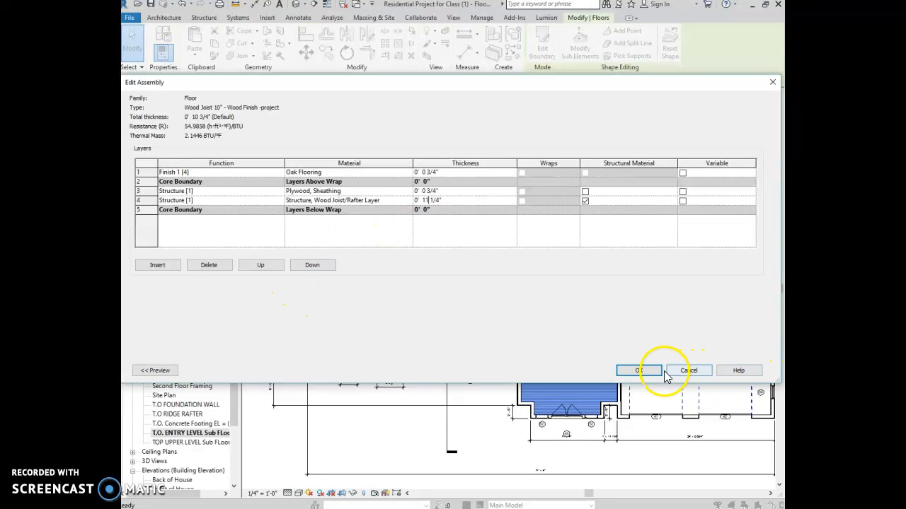
left_click(637, 371)
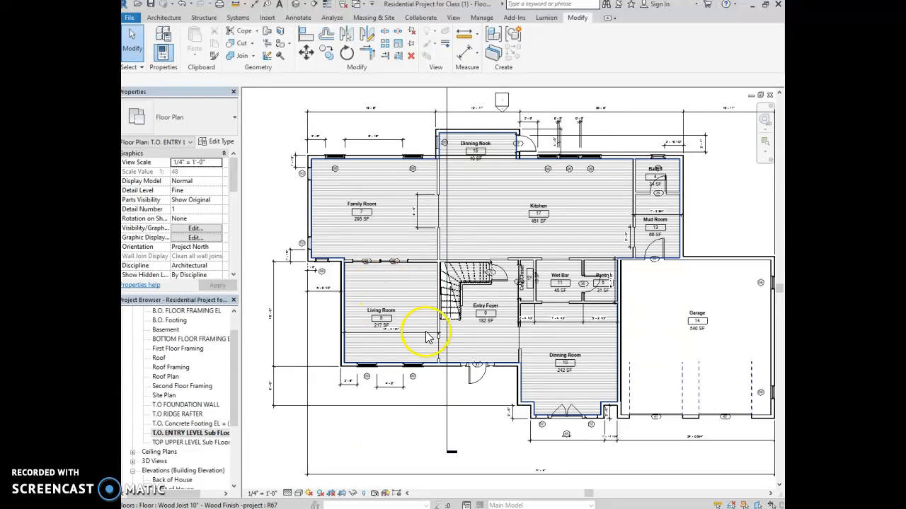
mouse_move(395, 291)
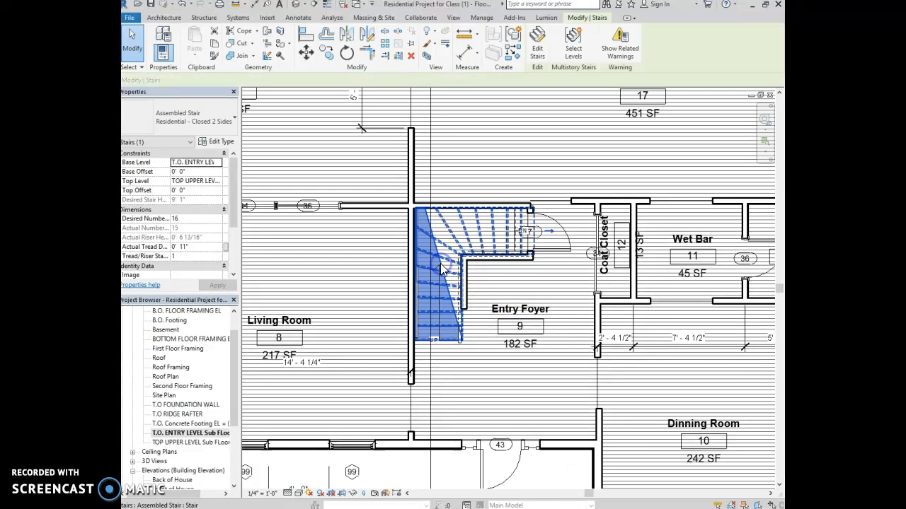
Delete the old stair and sketch a new Run Left stair between the Living Room and Entry Foyer
left_click(195, 161)
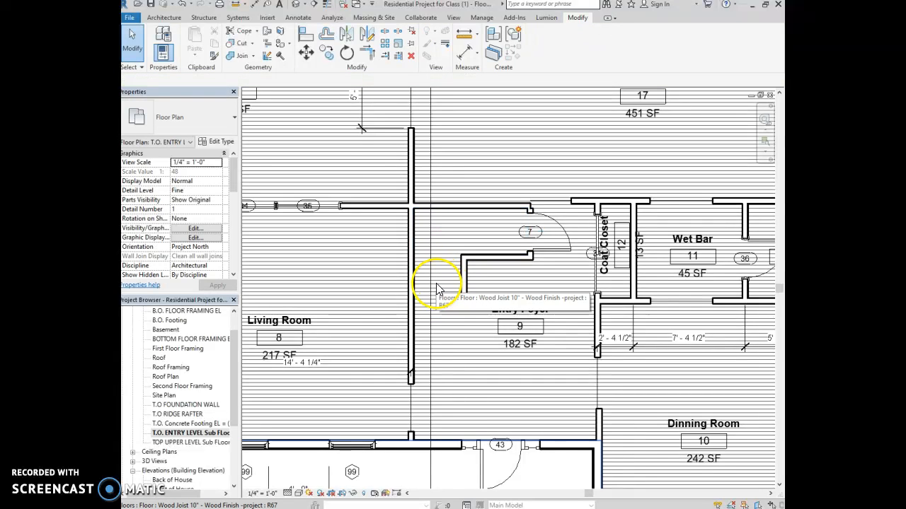
left_click(164, 17)
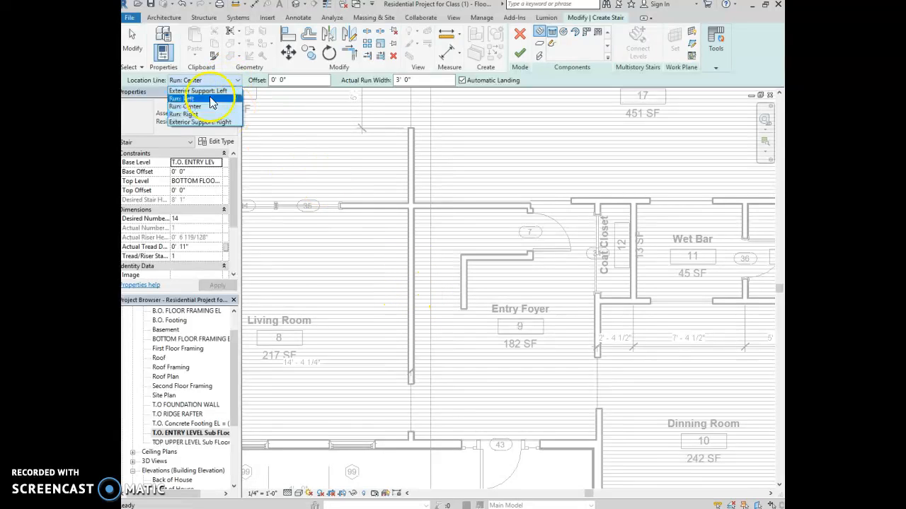
left_click(176, 99)
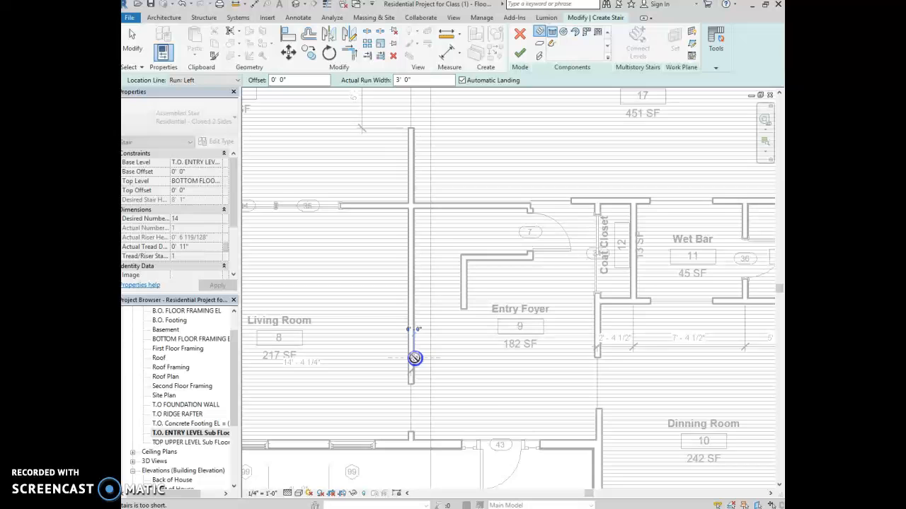
left_click(413, 254)
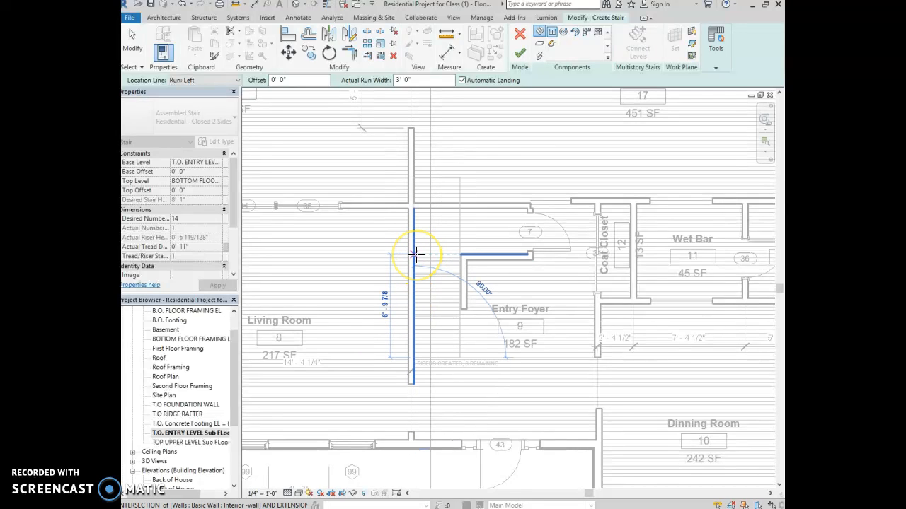
left_click(459, 254)
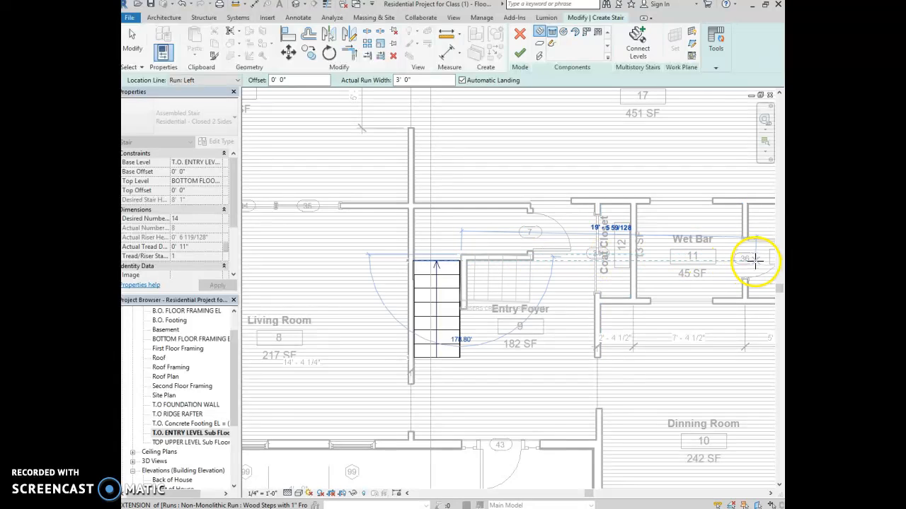
left_click(739, 262)
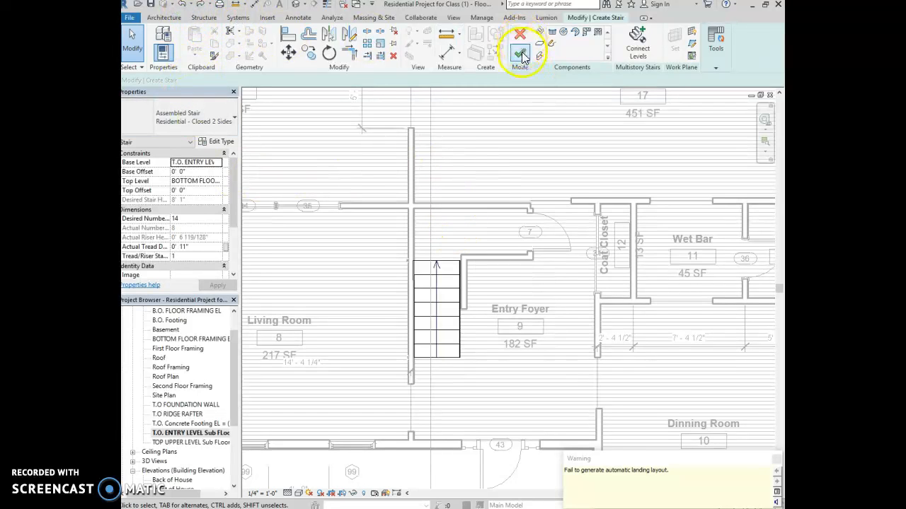
left_click(518, 51)
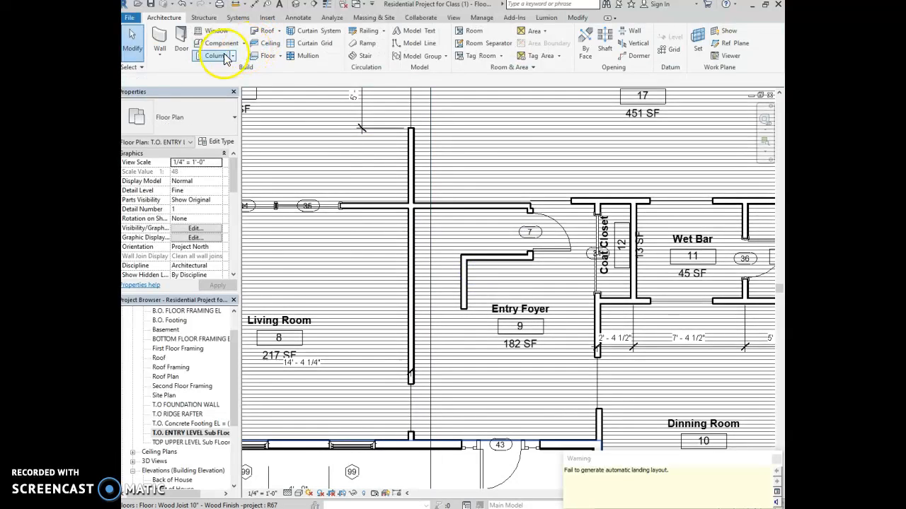
Re-enter the stair sketch, restart the run at the wall intersection with corrected alignment and finish it
left_click(361, 42)
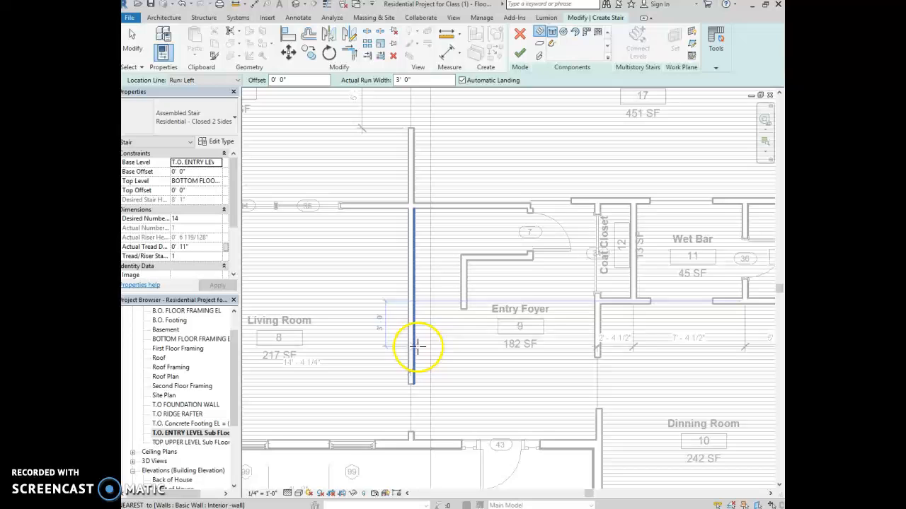
mouse_move(413, 255)
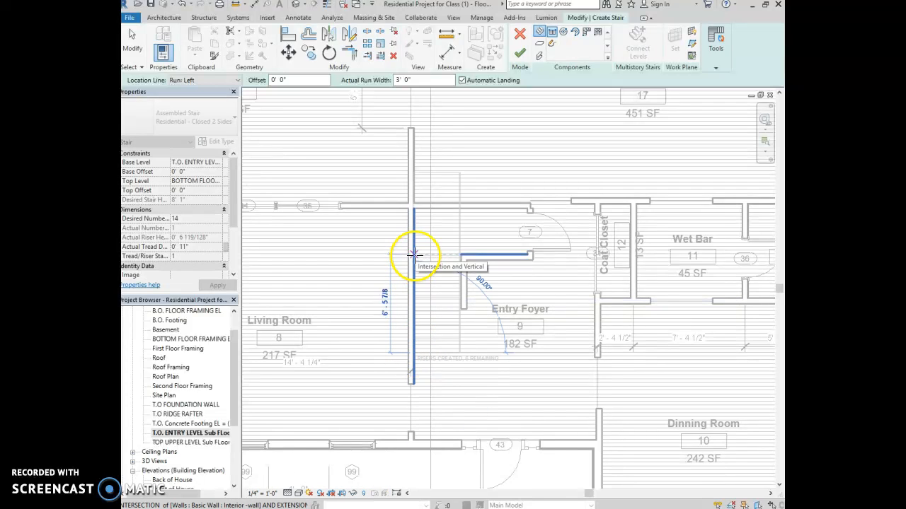
left_click(234, 79)
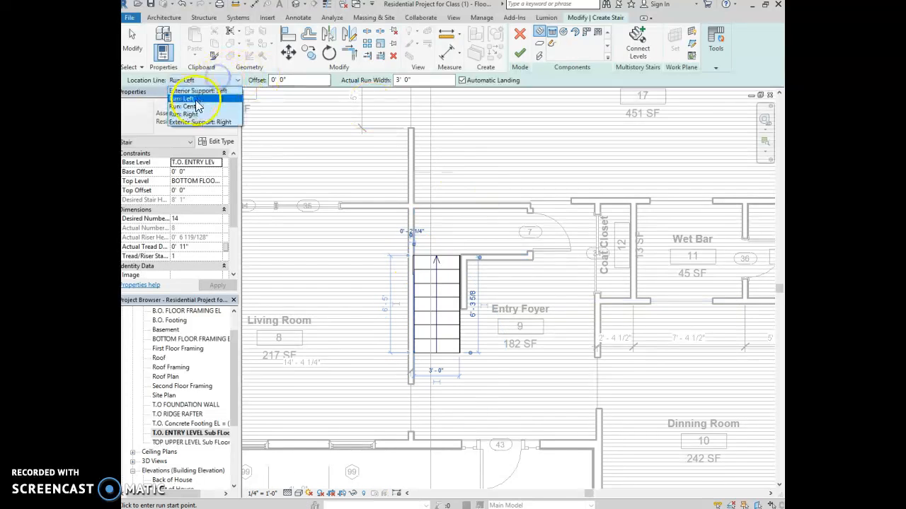
left_click(185, 114)
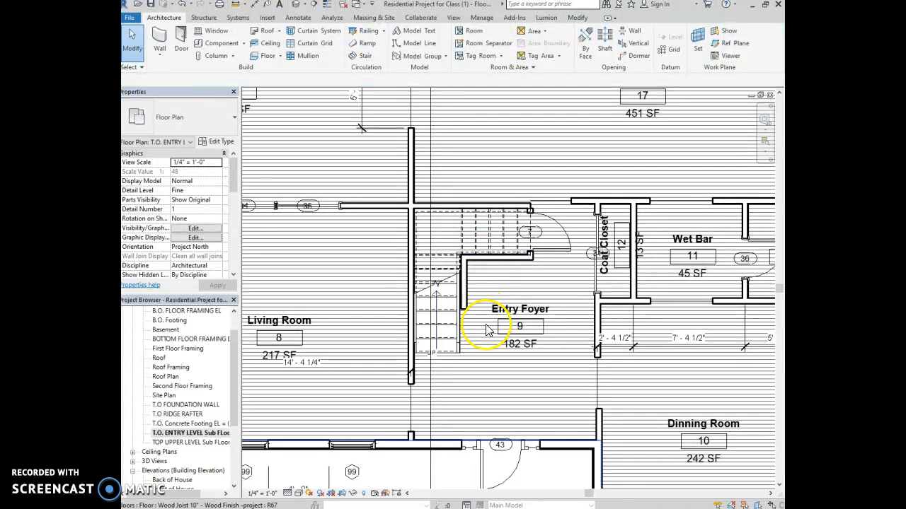
left_click(464, 272)
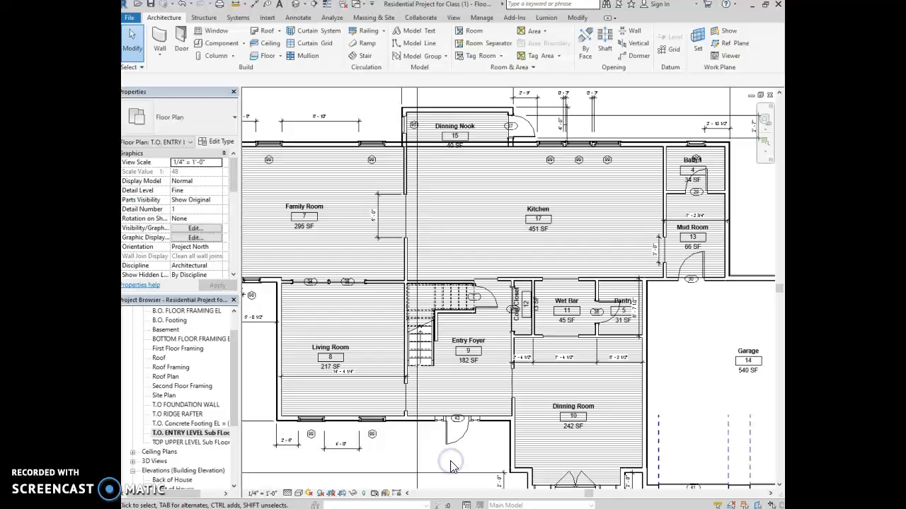
Move window tag 99 from inside the family room to above its top exterior wall
left_click(452, 418)
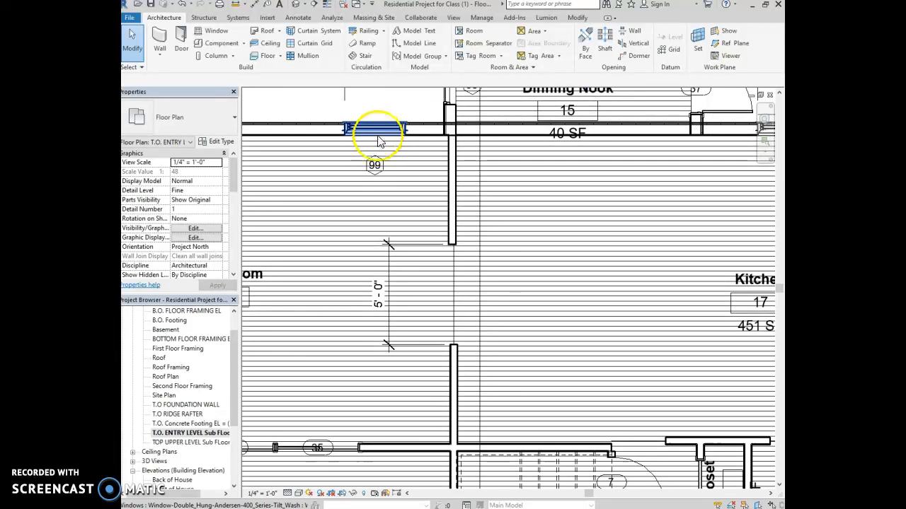
left_click(375, 130)
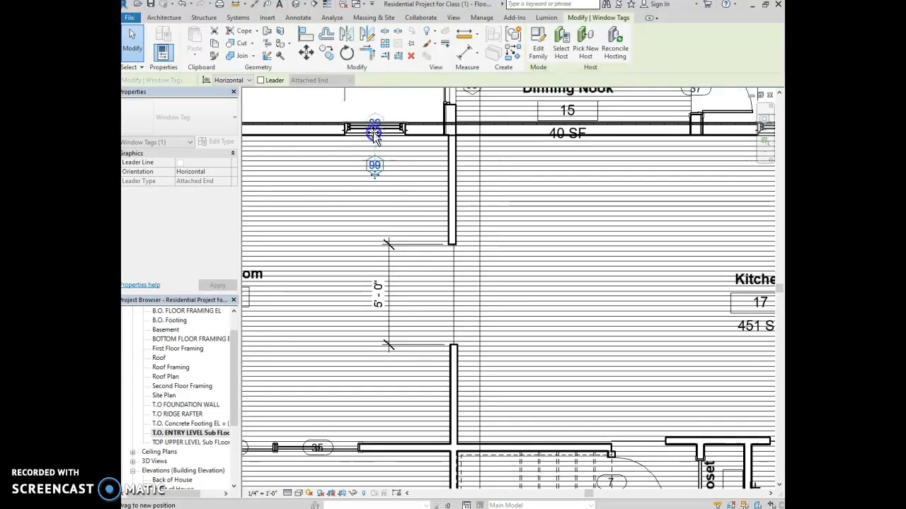
left_click(375, 130)
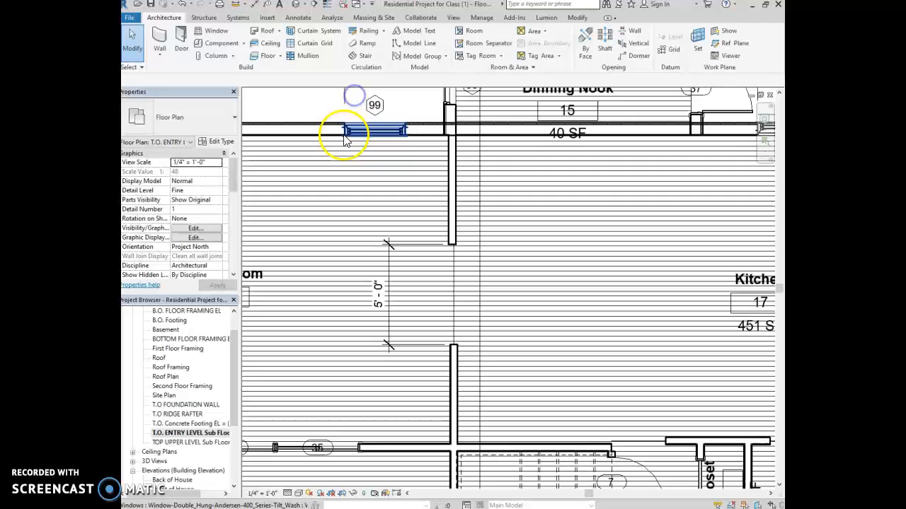
left_click(297, 116)
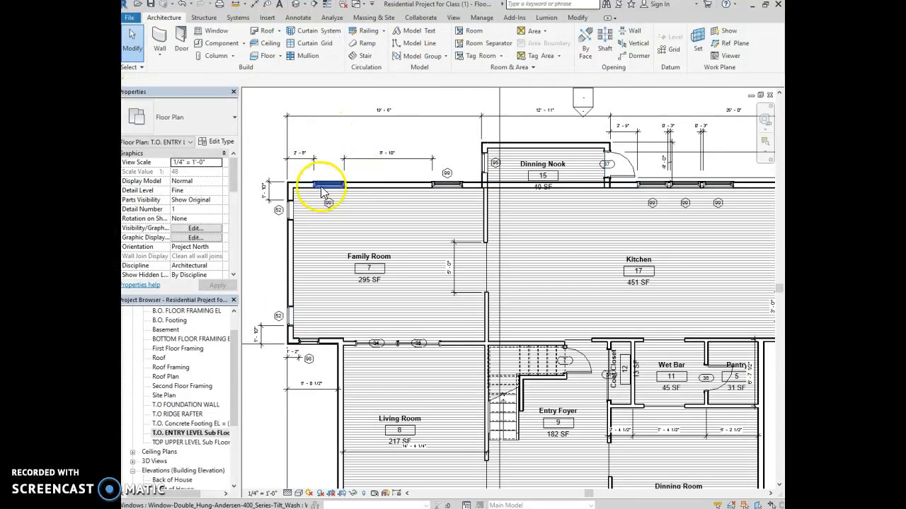
left_click(324, 184)
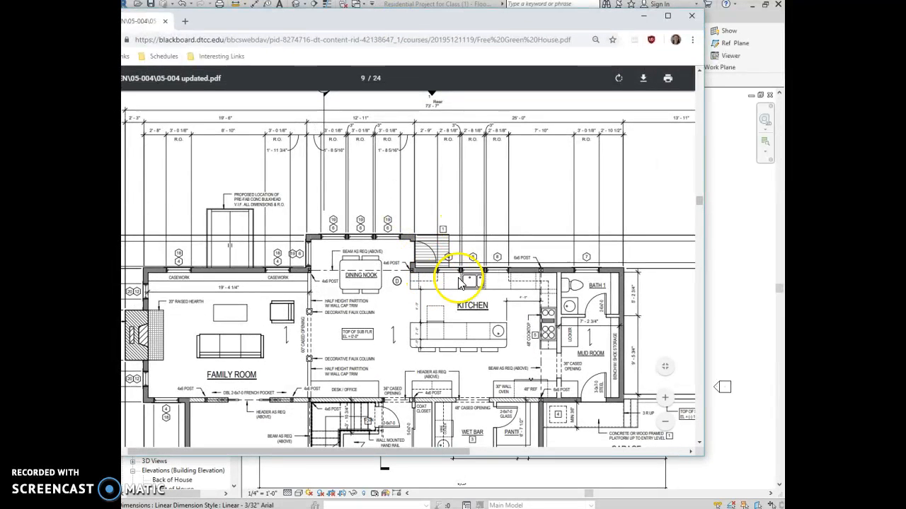
mouse_move(441, 359)
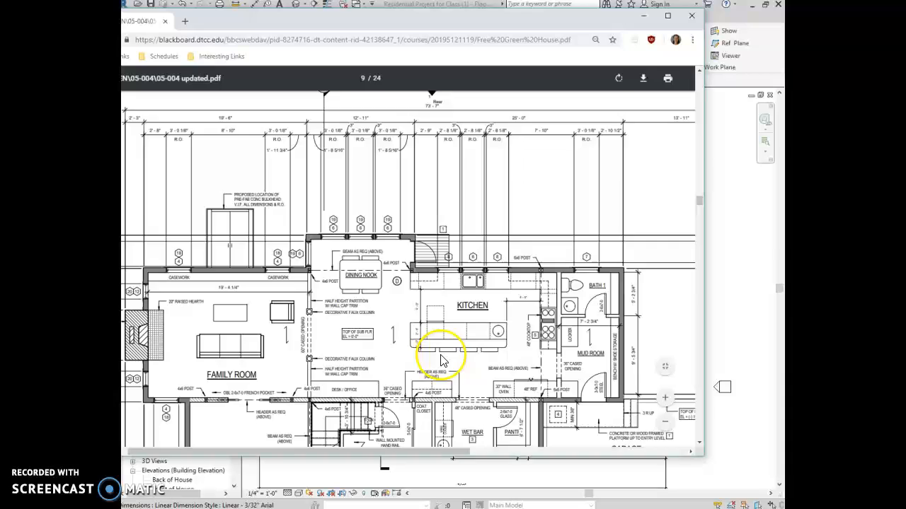
Scroll the page 9 floor plan sheet to the family room, dining nook and kitchen area
scroll("down", 3)
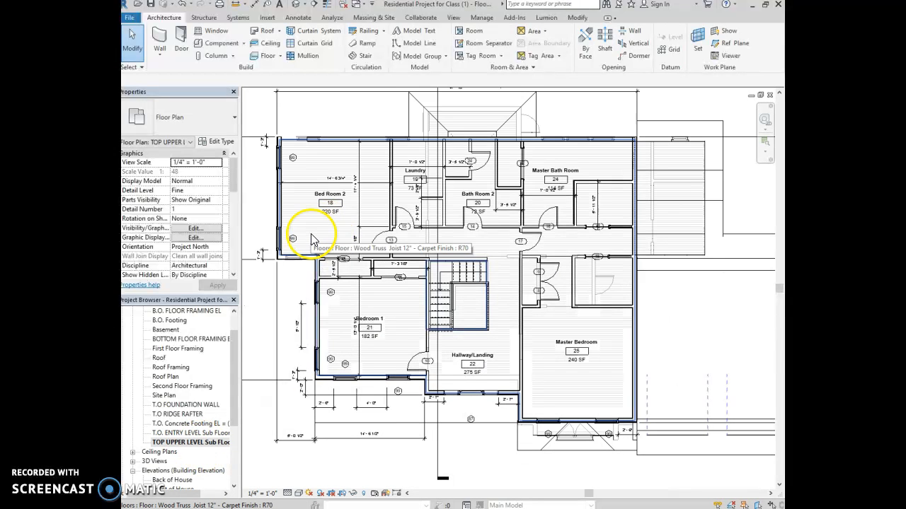
Select the upper-level floor, set it to the wood-finish joist -project type and review its layers without changes
left_click(308, 238)
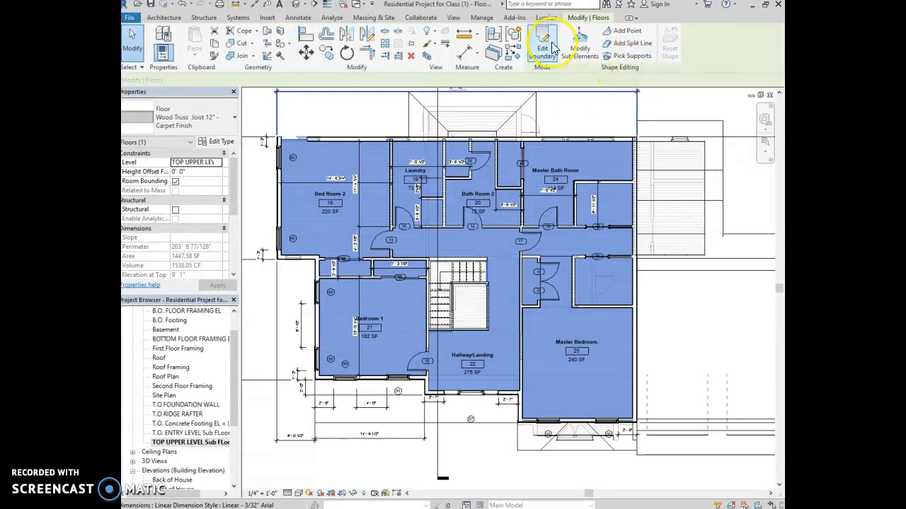
left_click(542, 42)
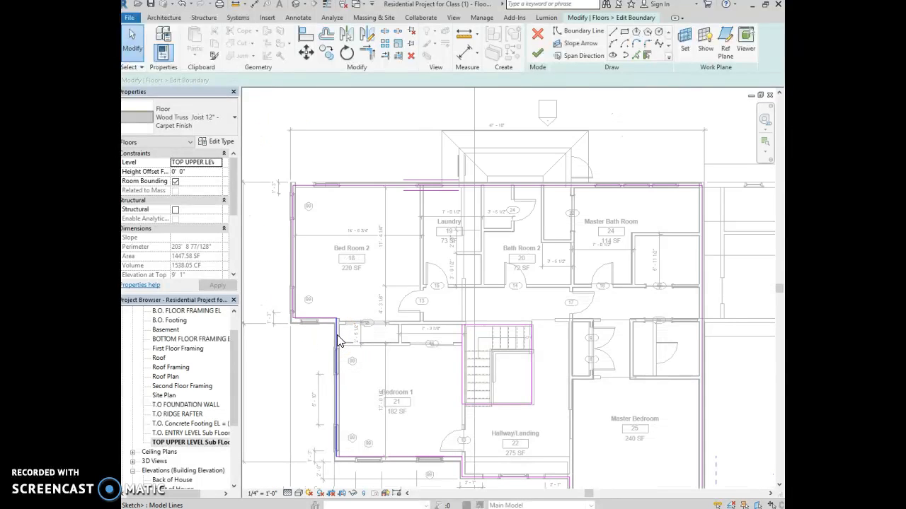
mouse_move(340, 344)
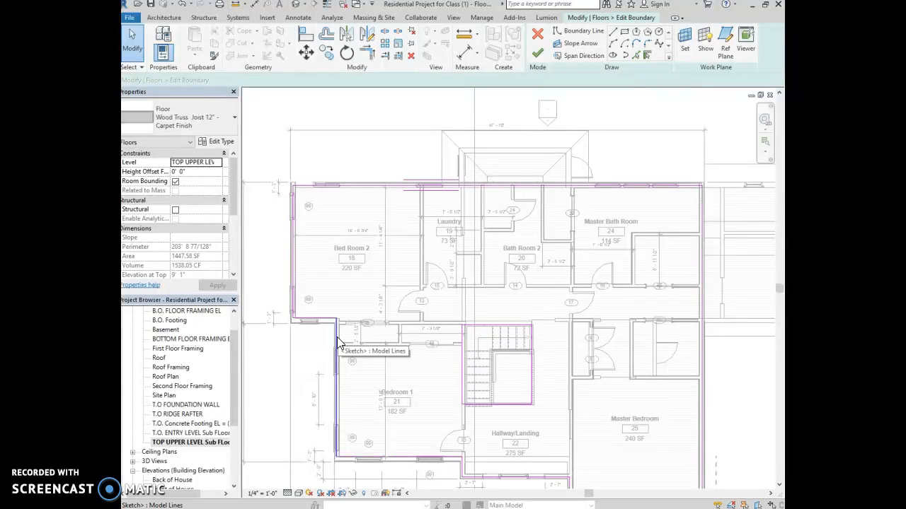
mouse_move(491, 114)
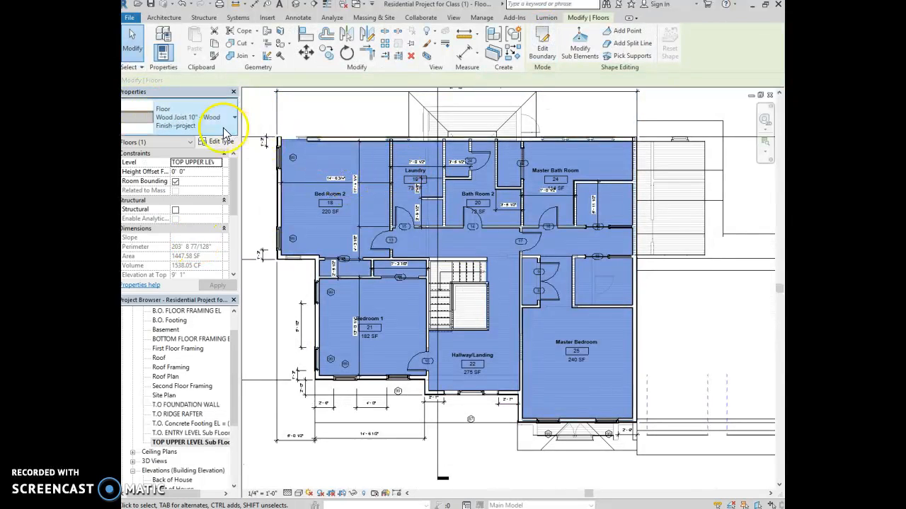
left_click(218, 141)
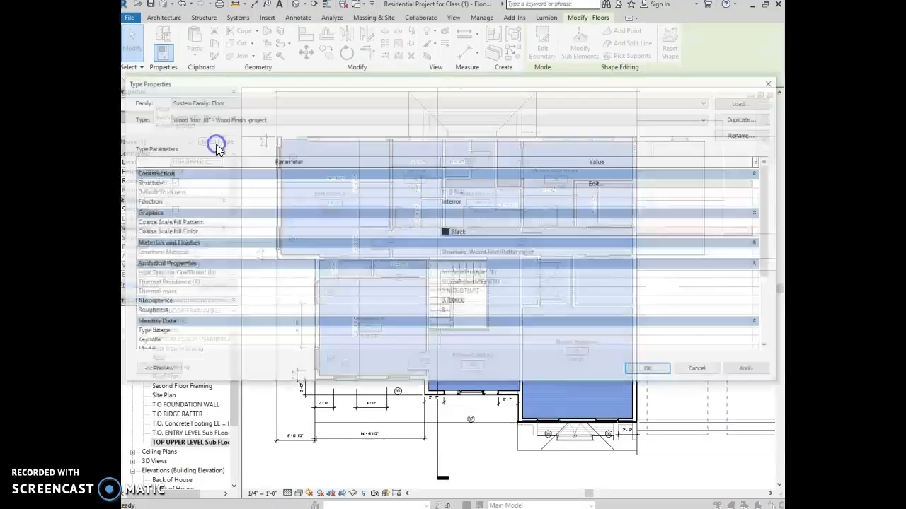
left_click(593, 184)
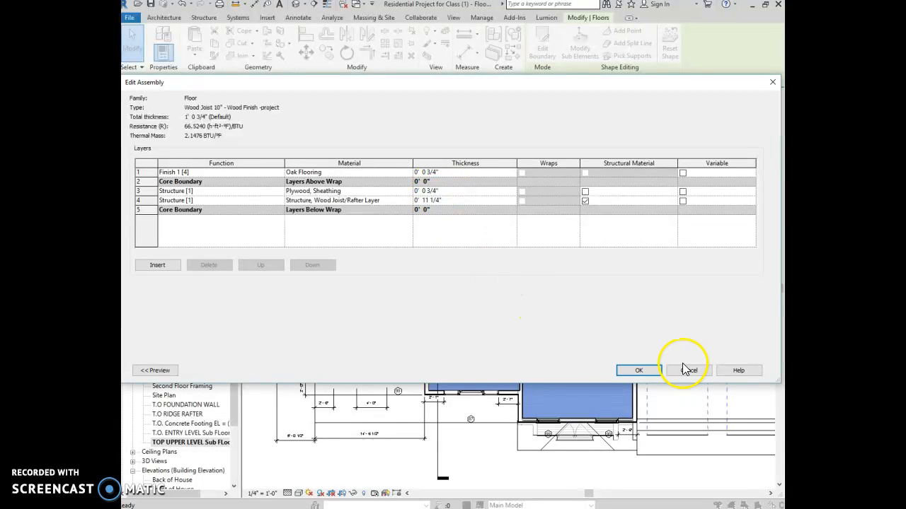
left_click(637, 371)
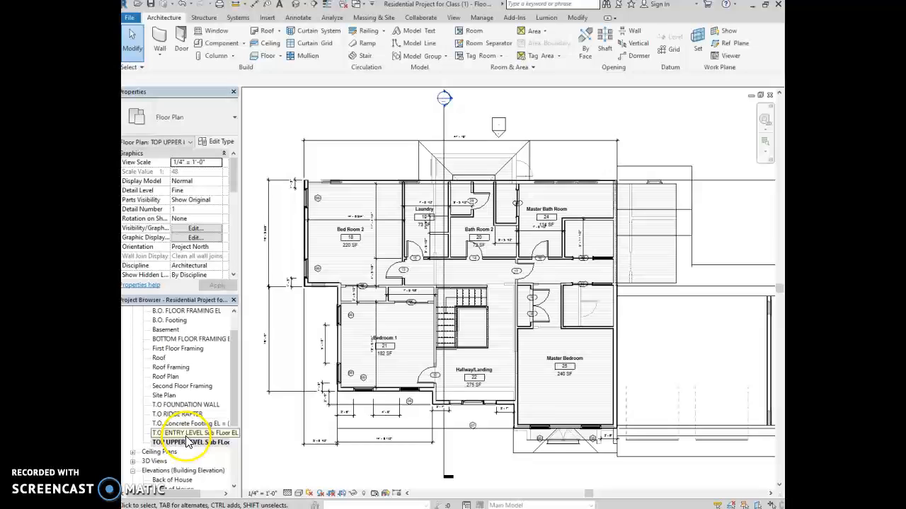
Open the T.O. ENTRY LEVEL Sub Floor plan and start Place a Component, loading a family from the library
double_click(192, 433)
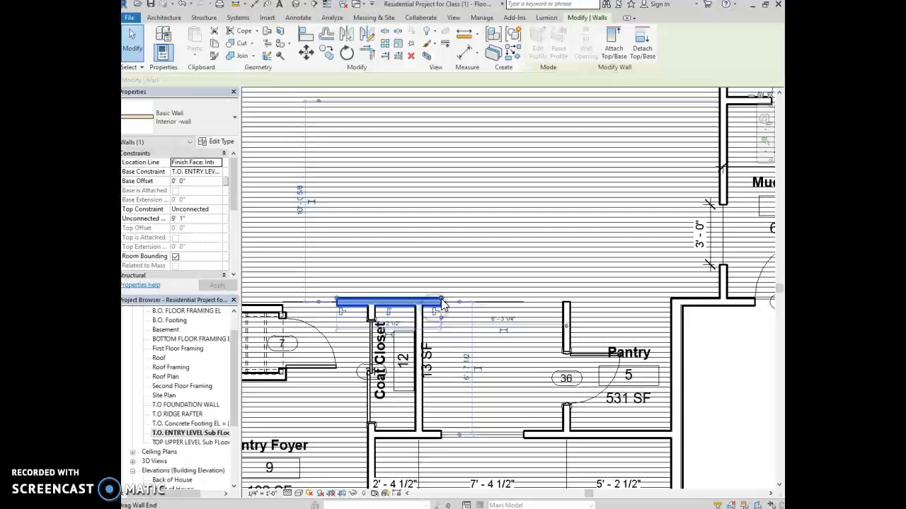
left_click(726, 365)
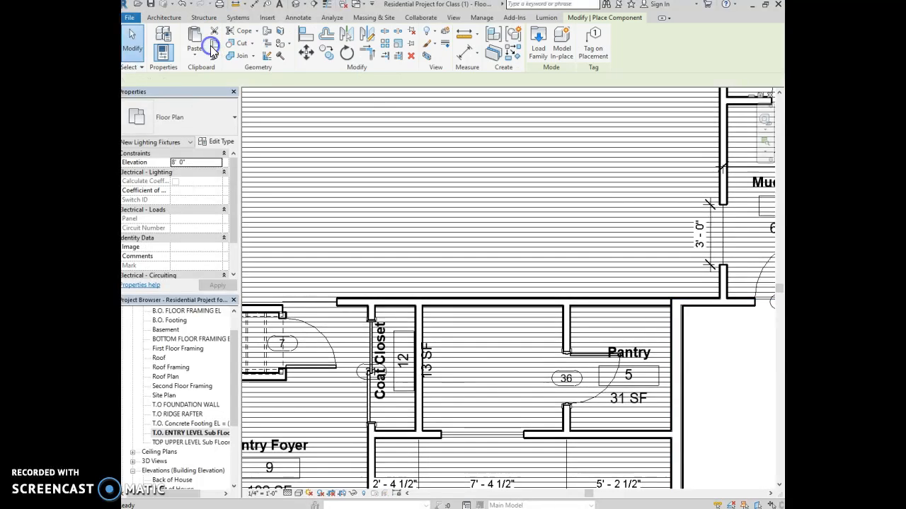
left_click(164, 17)
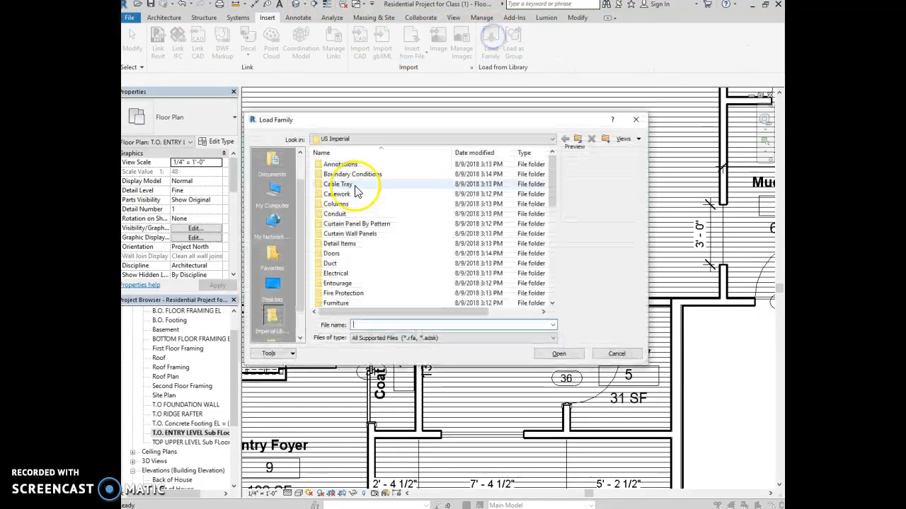
Load the Passage Opening-Cased family from the Openings folder
scroll("down", 3)
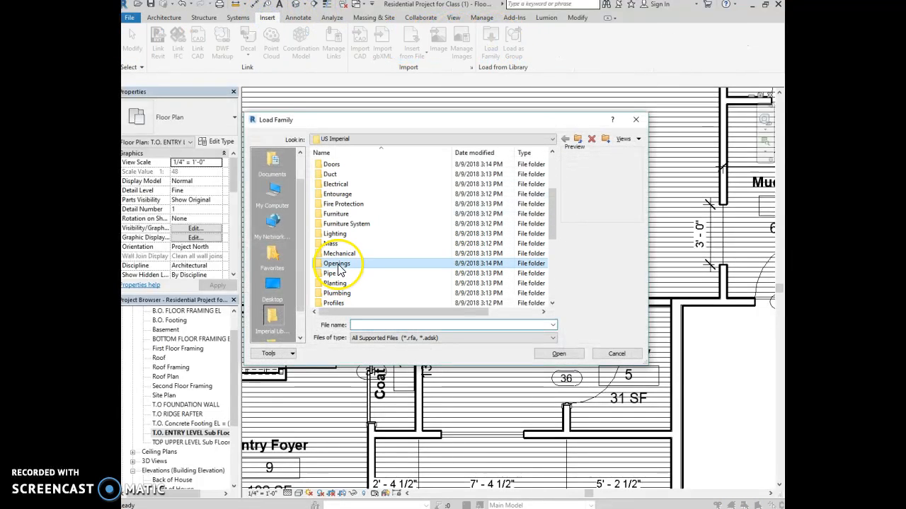
double_click(337, 263)
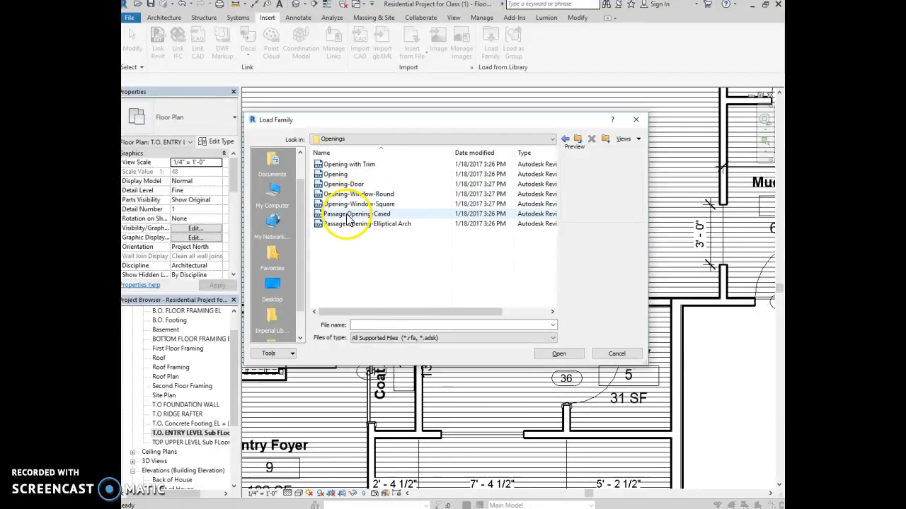
left_click(557, 354)
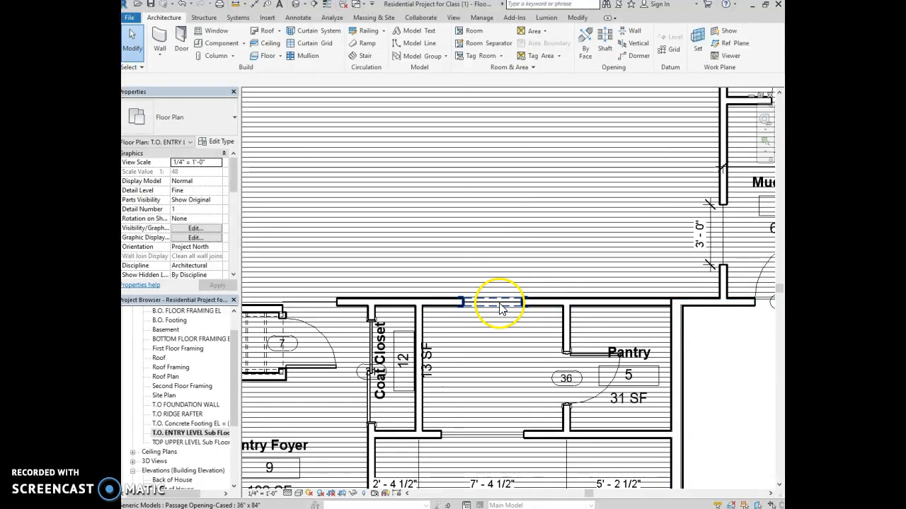
mouse_move(492, 303)
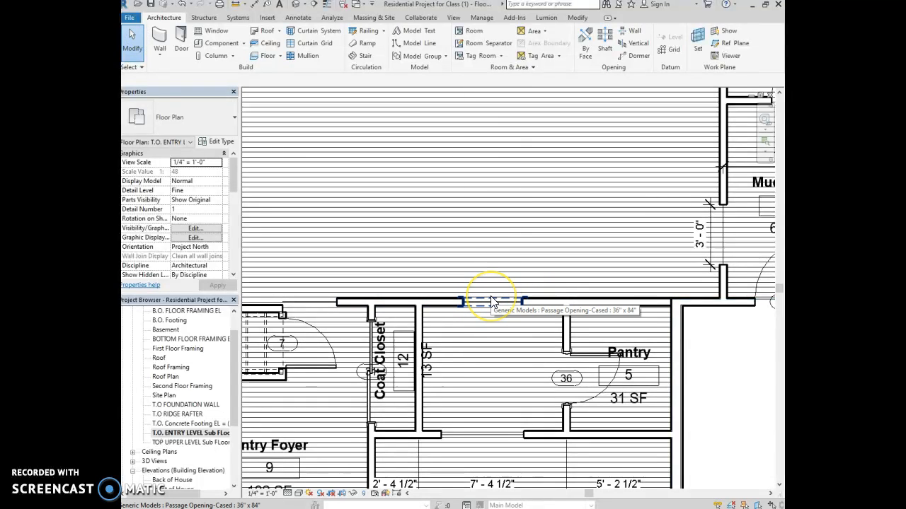
Check the placed 36" x 84" cased opening beside the coat closet, then switch to the default 3D view
left_click(489, 297)
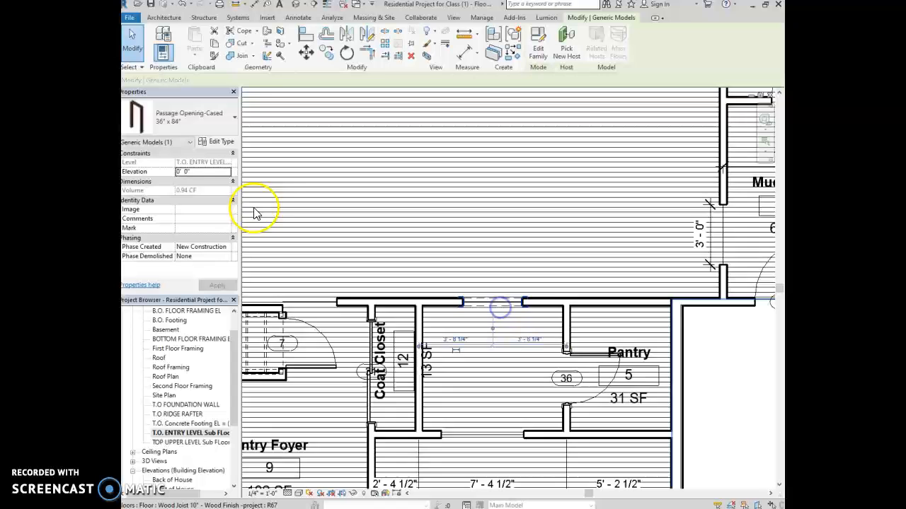
left_click(234, 116)
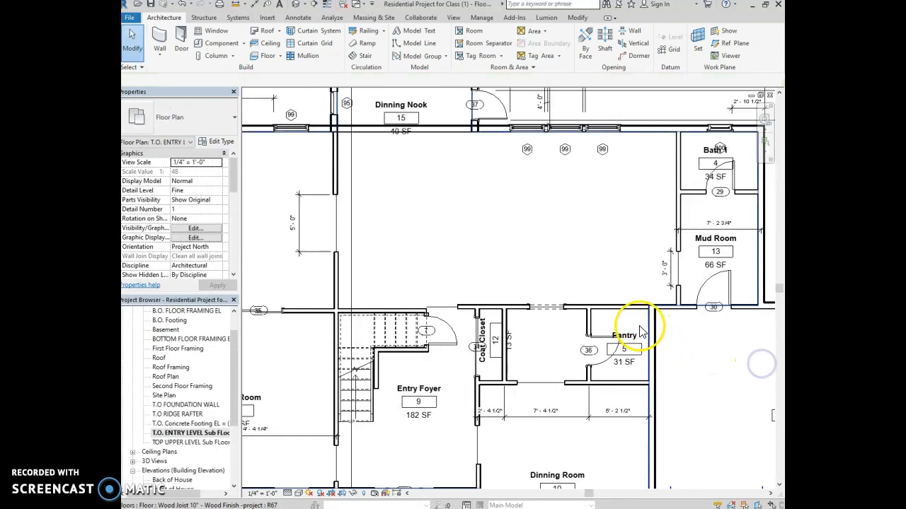
left_click(342, 337)
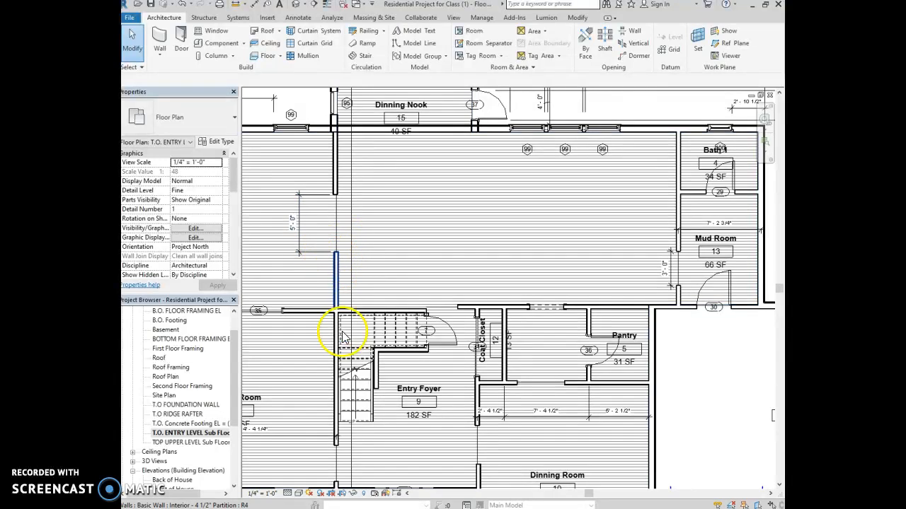
left_click(549, 308)
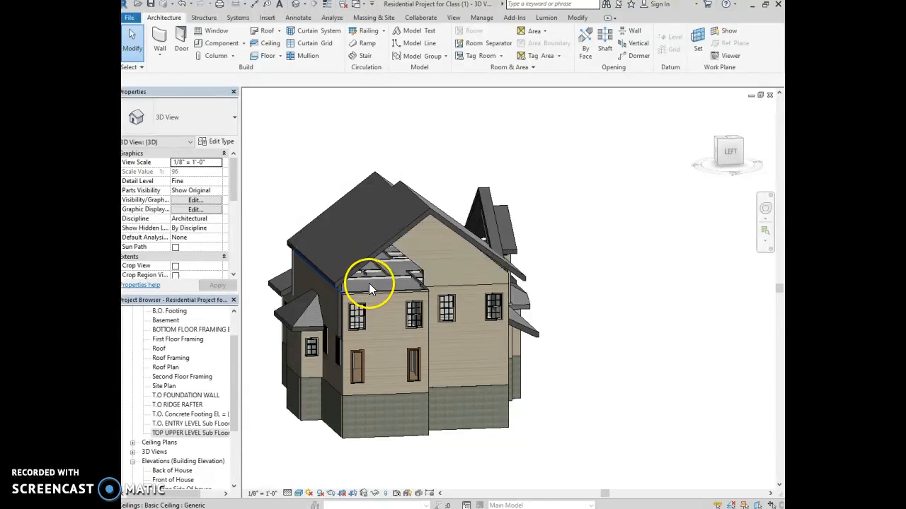
left_click(367, 283)
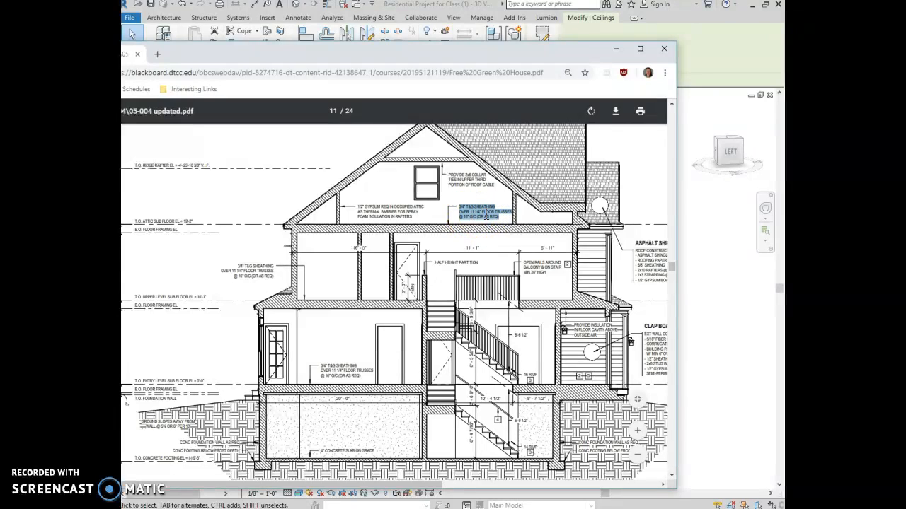
mouse_move(396, 59)
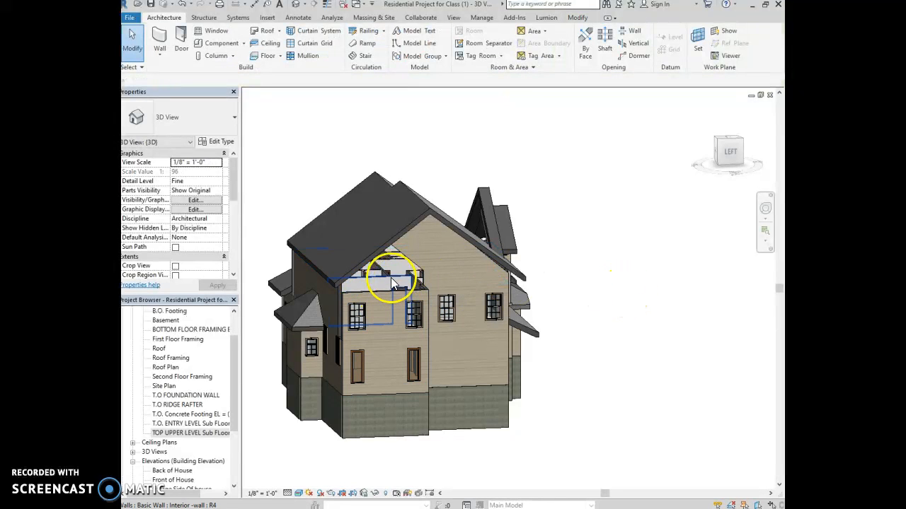
left_click(439, 240)
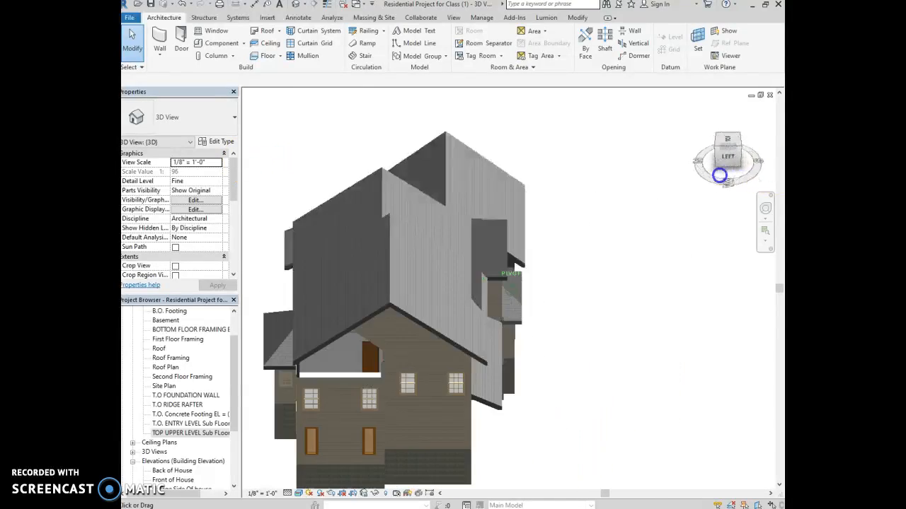
Select the small front gable roof and join its end edge to the main roof face
left_click_drag(719, 175, 617, 156)
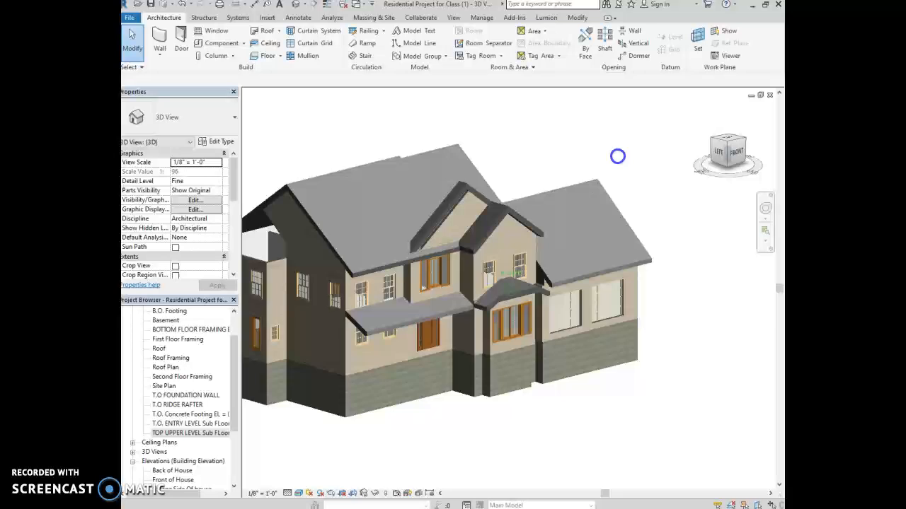
left_click_drag(617, 156, 510, 379)
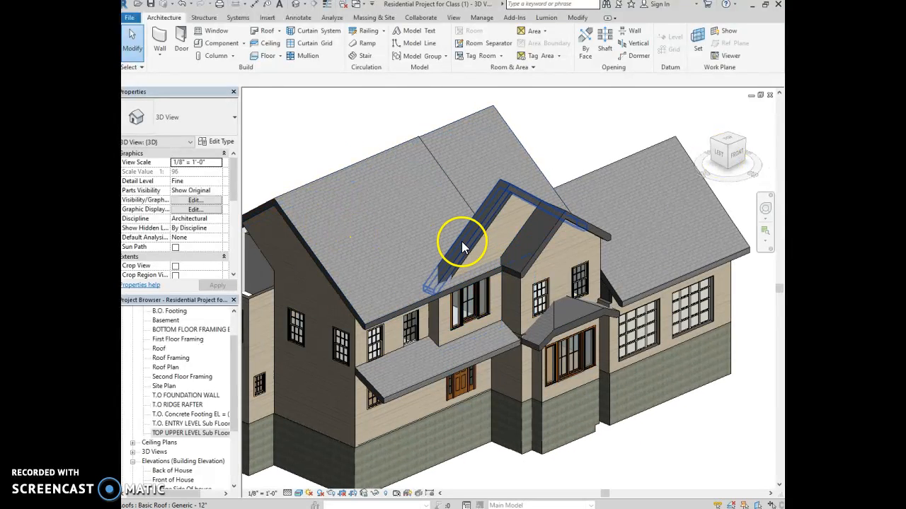
left_click(460, 244)
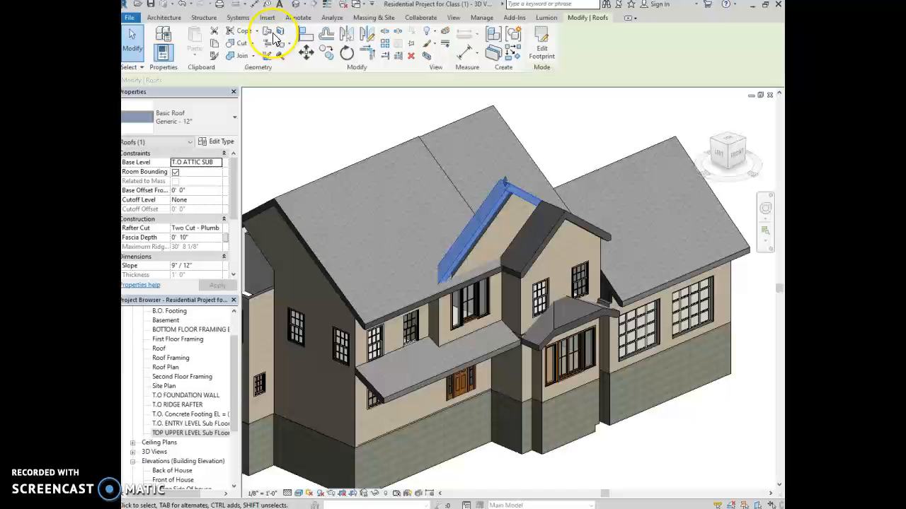
mouse_move(267, 34)
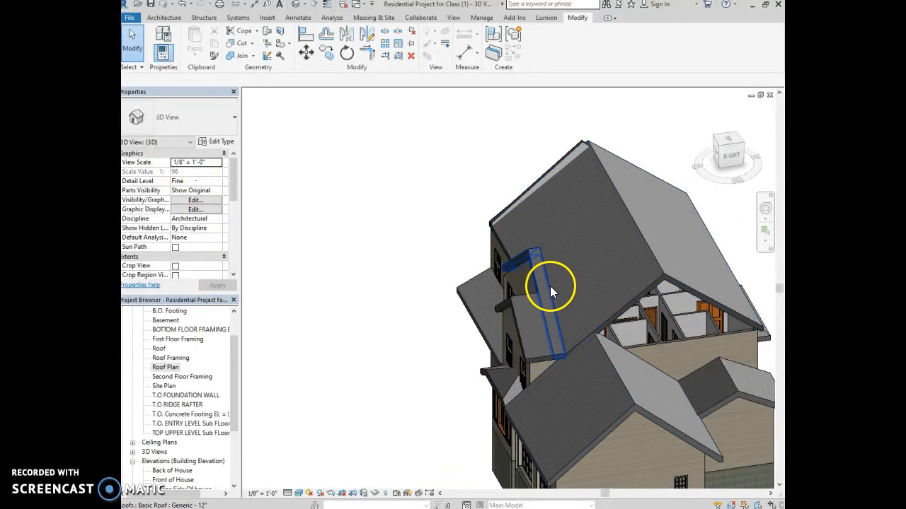
left_click(551, 286)
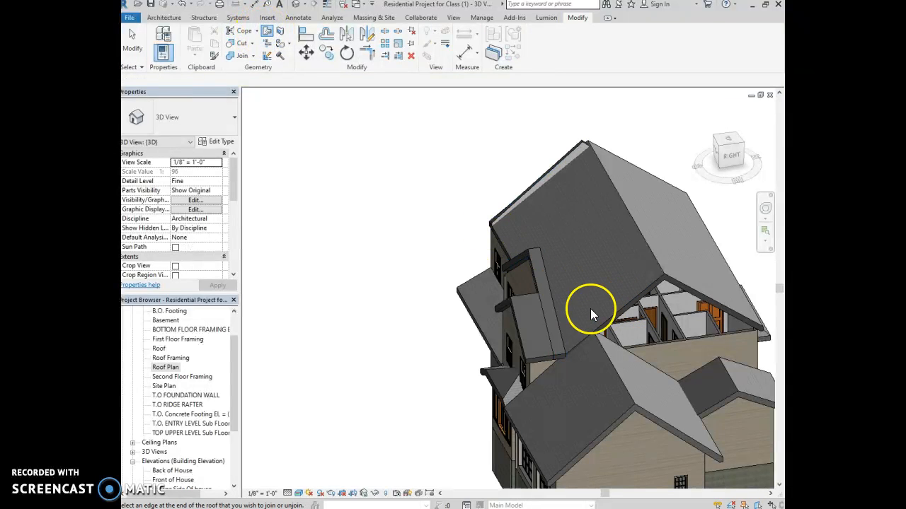
left_click(591, 314)
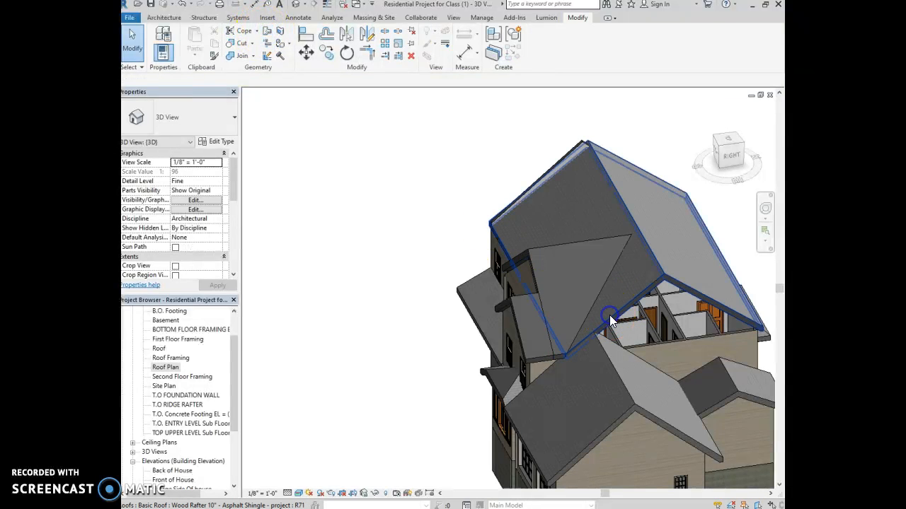
left_click(361, 314)
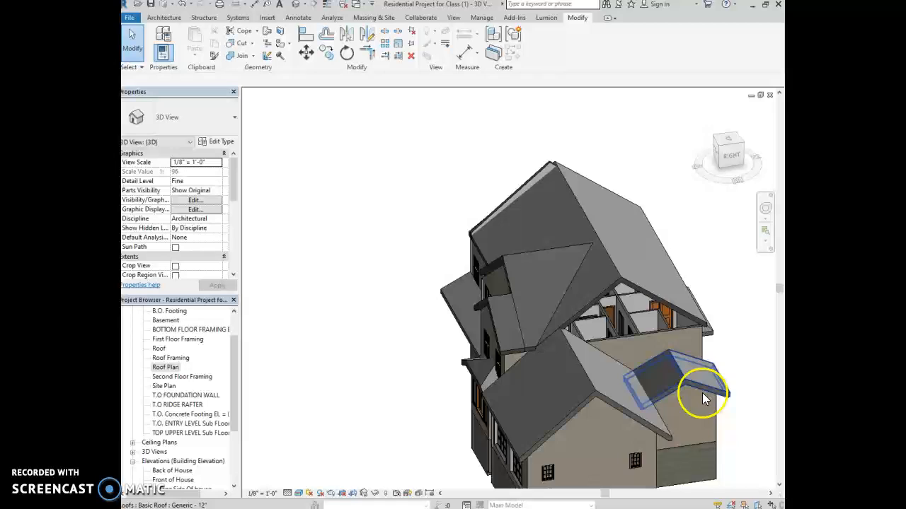
left_click(727, 155)
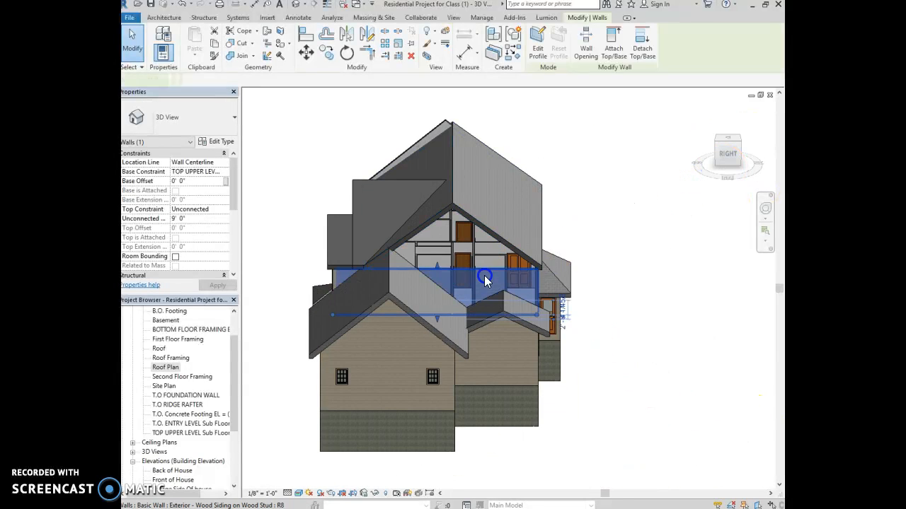
left_click(481, 223)
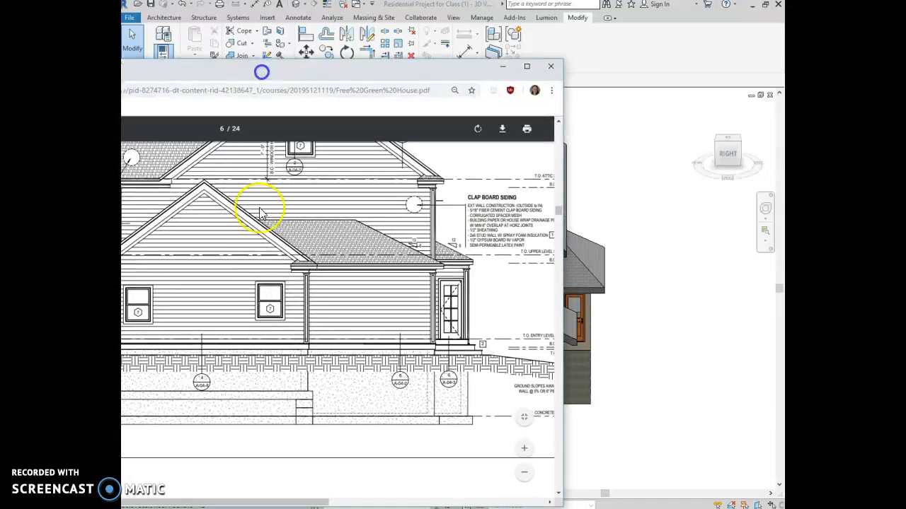
mouse_move(498, 85)
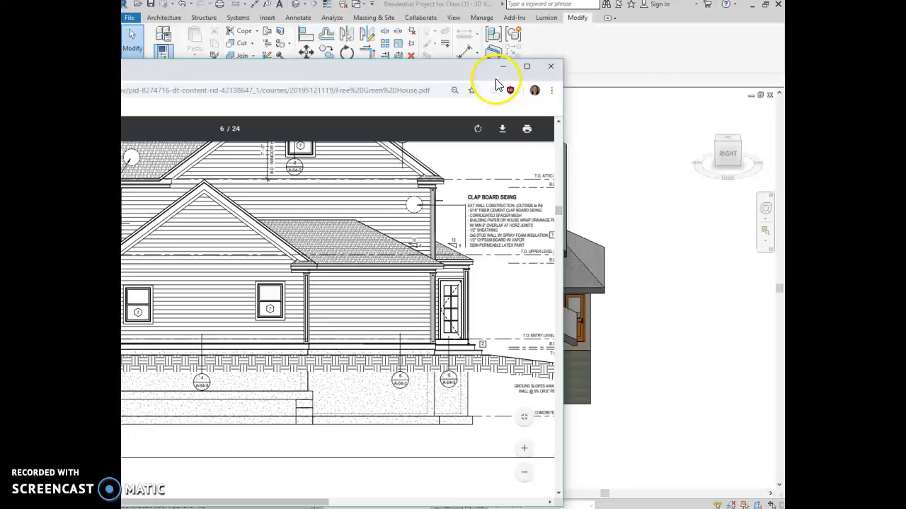
left_click(551, 66)
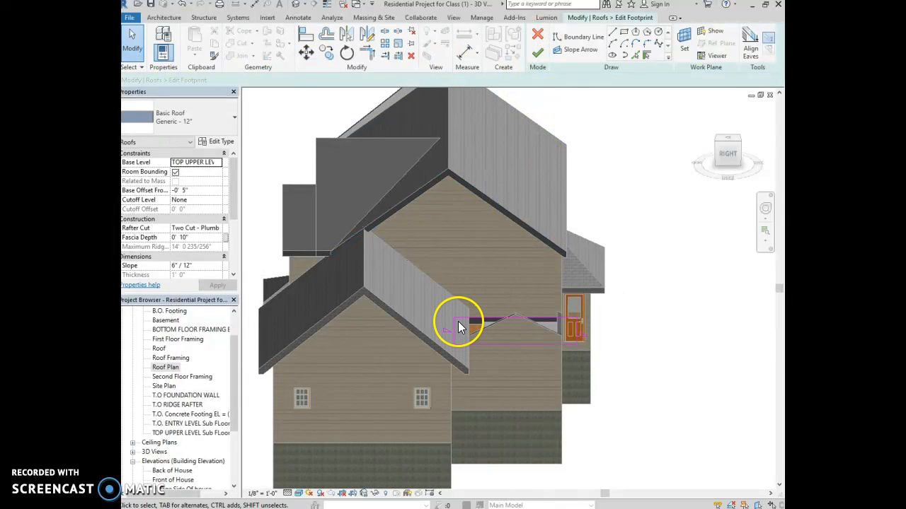
Set the bay roof's footprint edges to Defines Slope, finish the footprint, and join the hipped roof to the house
left_click(458, 323)
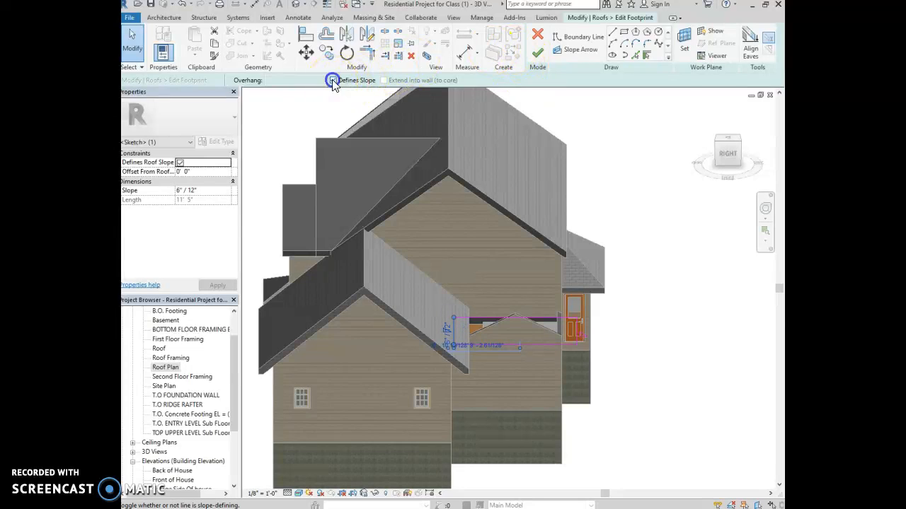
left_click(537, 37)
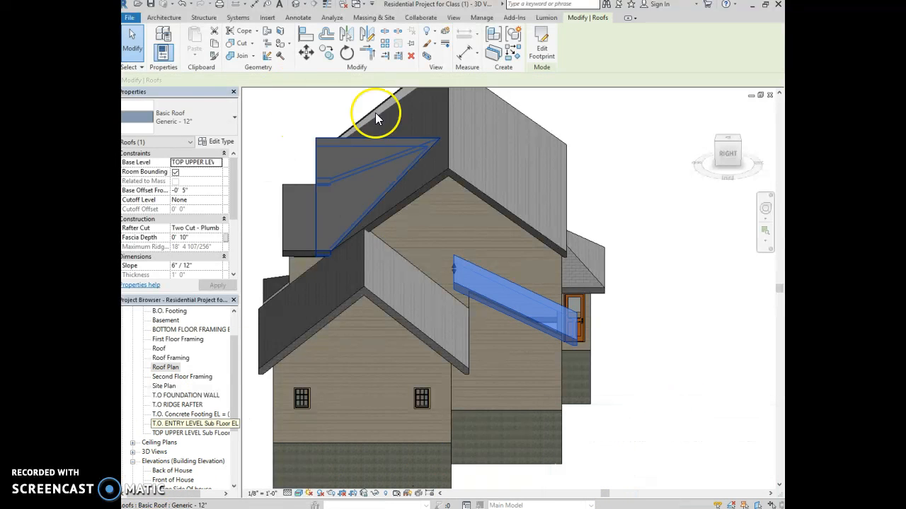
left_click(542, 48)
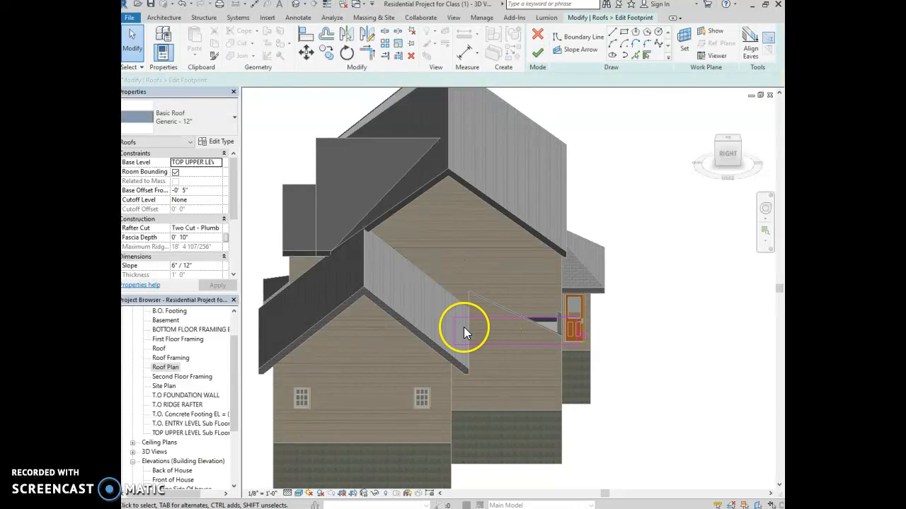
left_click(464, 328)
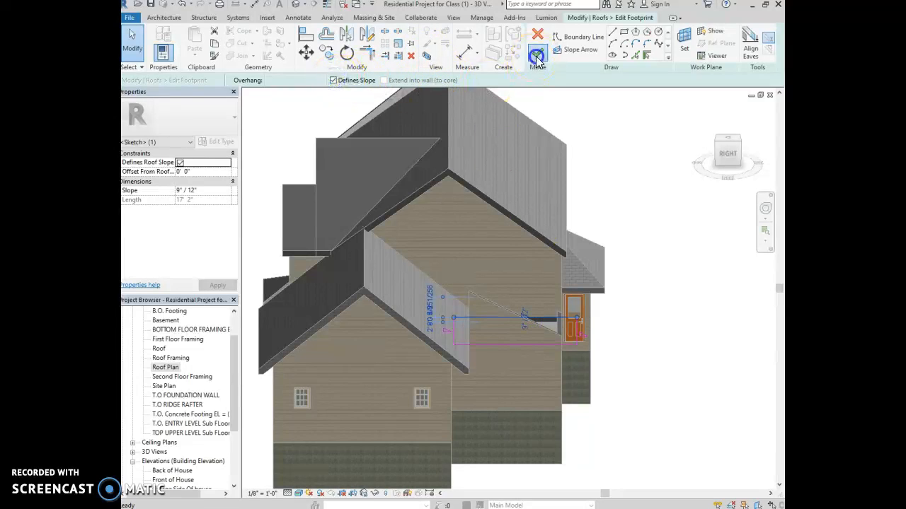
left_click(538, 41)
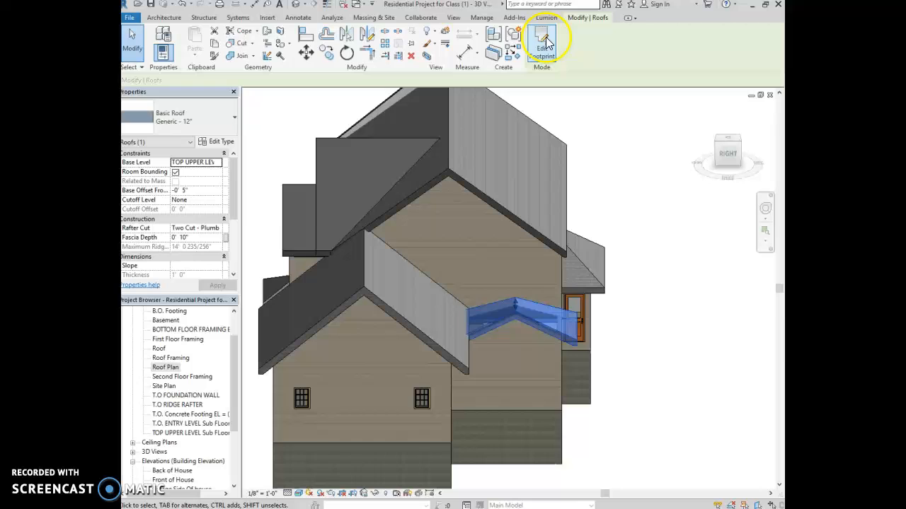
left_click(542, 43)
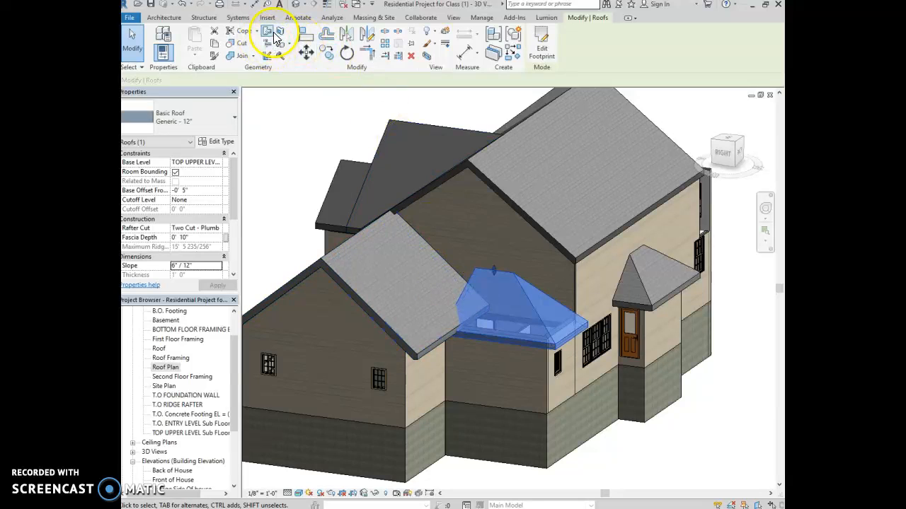
left_click(474, 280)
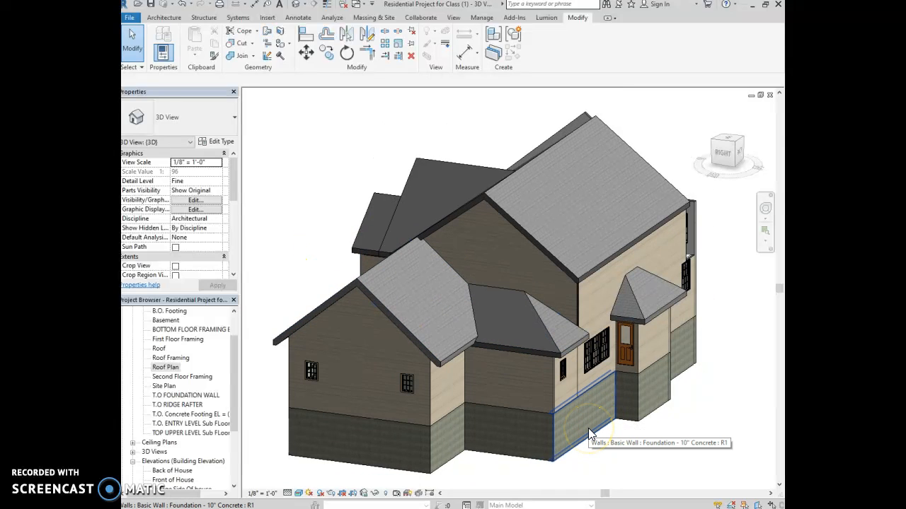
mouse_move(422, 460)
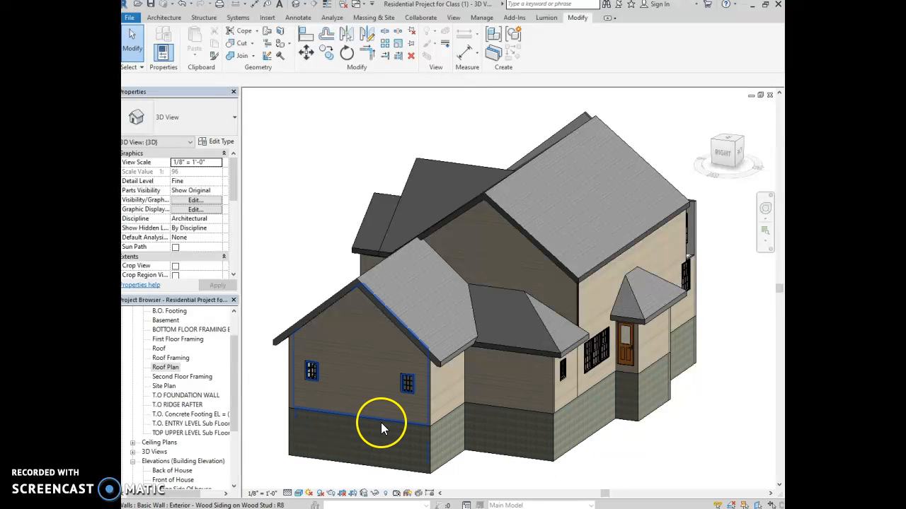
Select the gable-end exterior wood-siding wall and enter Edit Profile
left_click(541, 233)
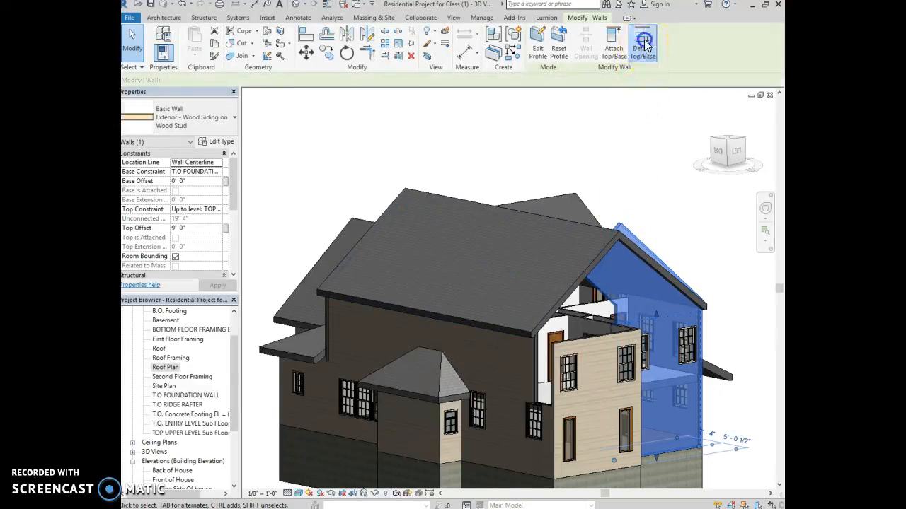
left_click(644, 290)
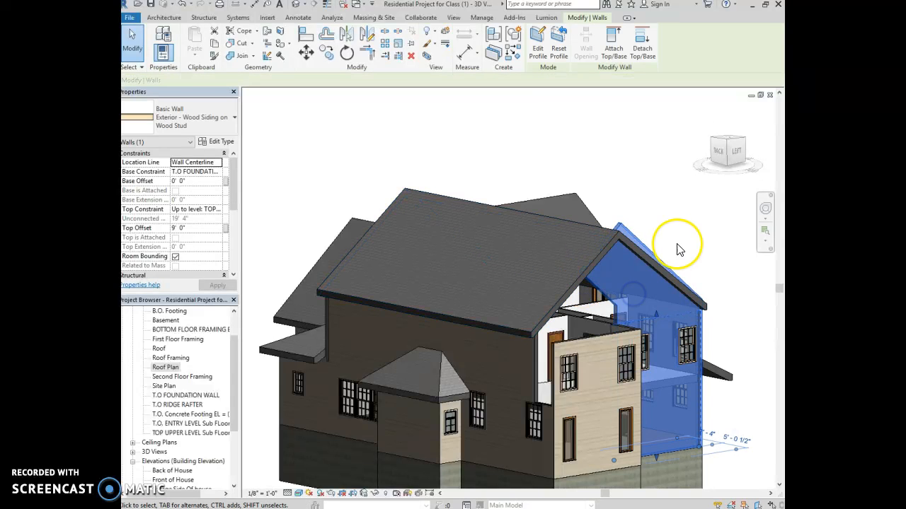
left_click(538, 41)
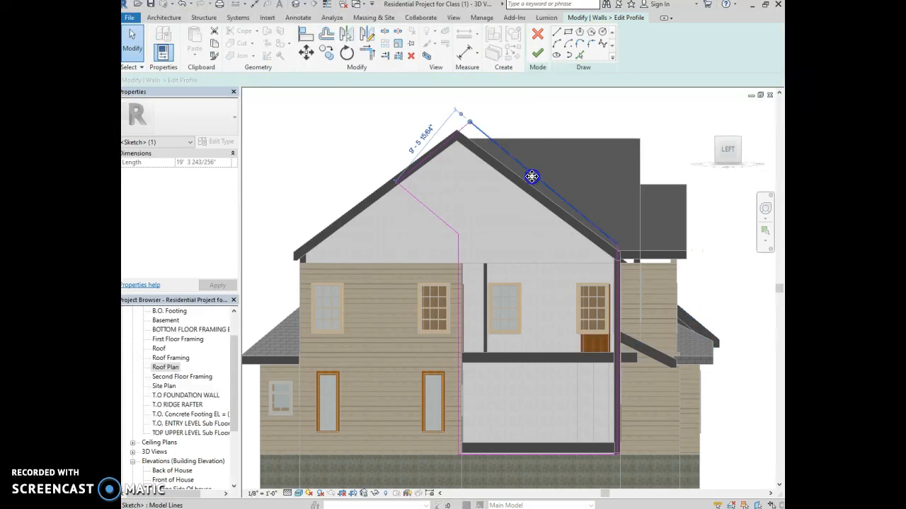
Sketch profile lines along the gable roof slopes and trim them to a clean eave corner
left_click_drag(531, 177, 509, 219)
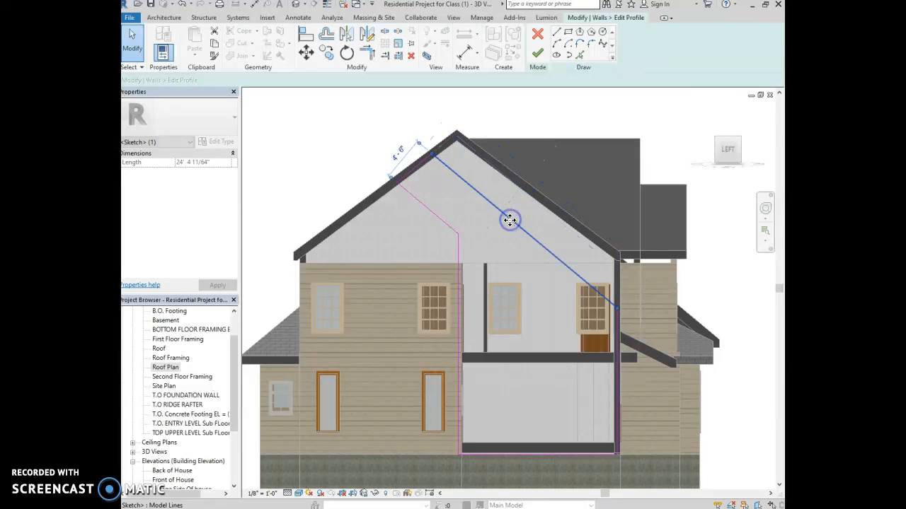
left_click(418, 163)
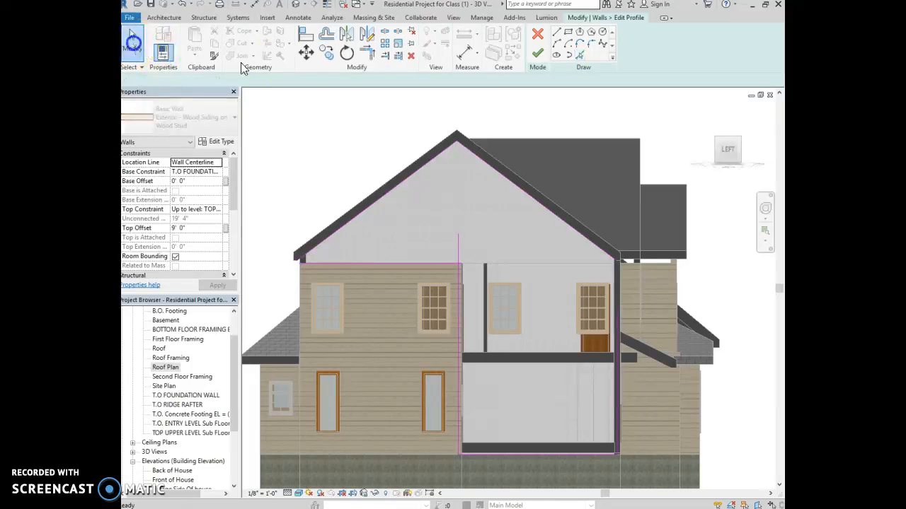
left_click(444, 264)
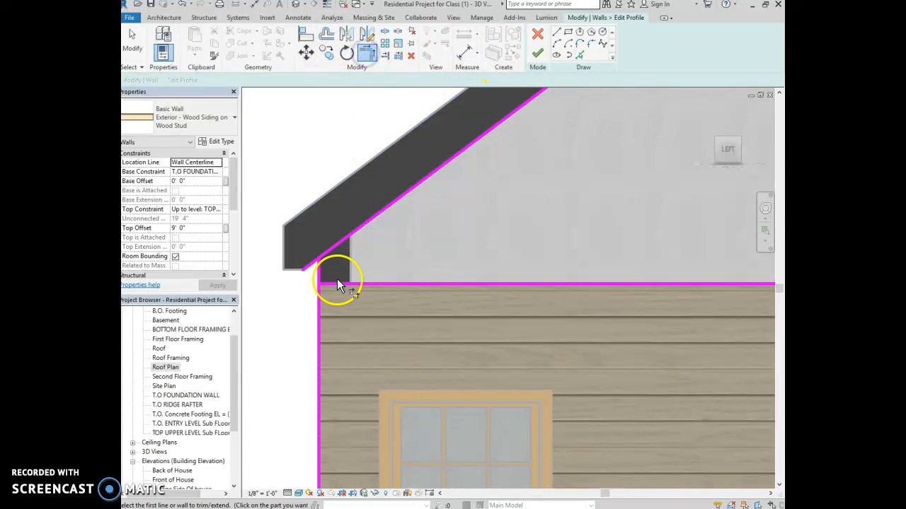
left_click(340, 283)
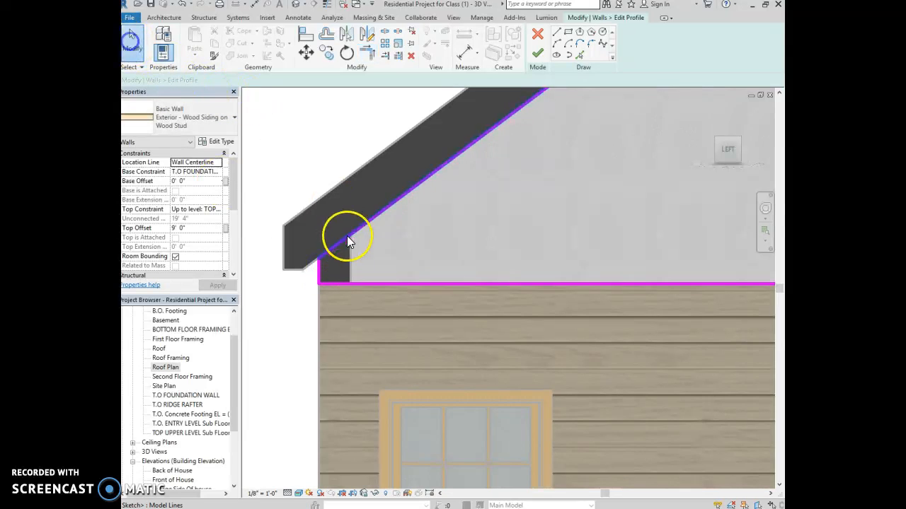
left_click(537, 54)
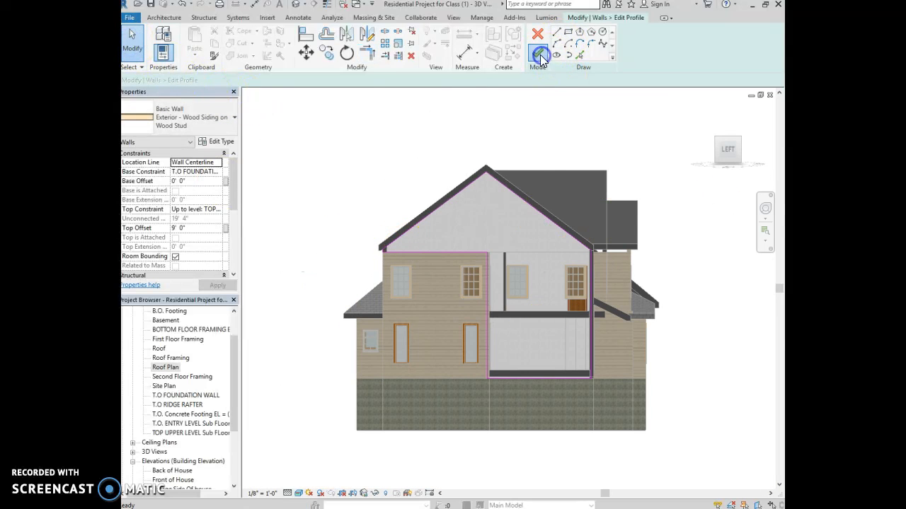